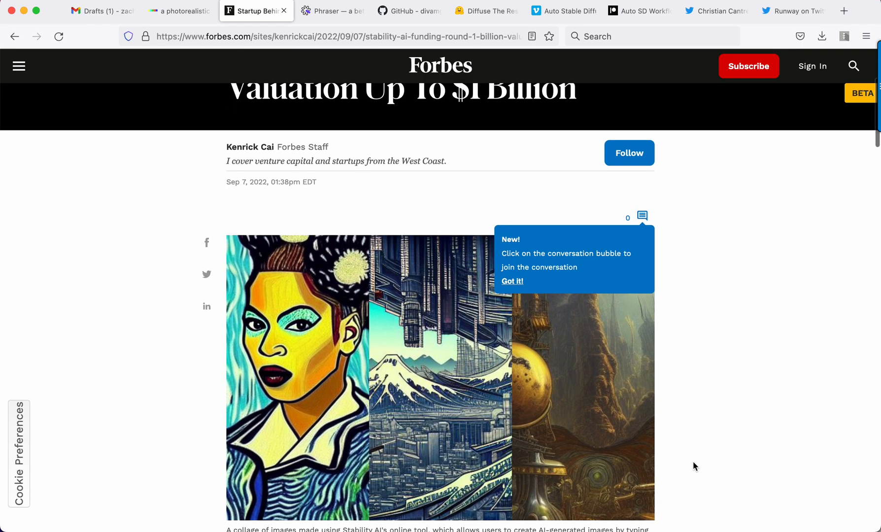
Search Phraser for the prompt "a dog riding a bike" to get example images.
{"action": "scroll", "scroll_direction": "down", "scroll_amount": 3}
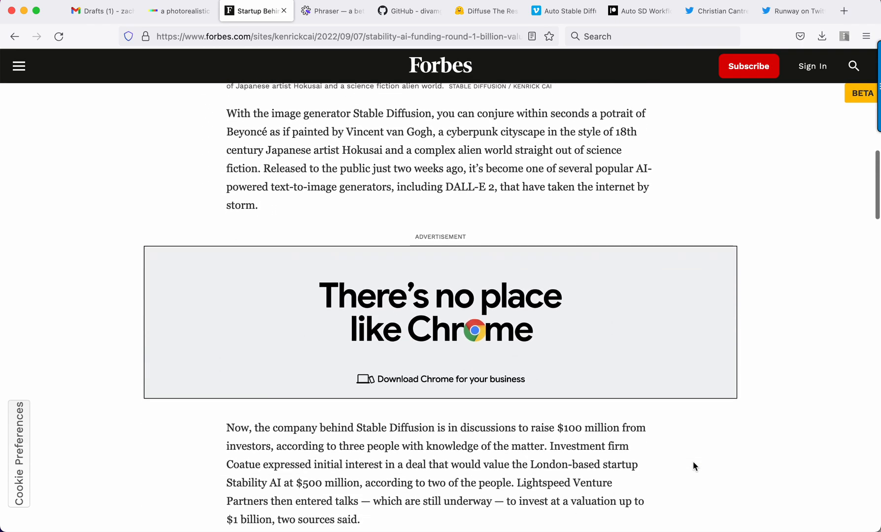
{"action": "scroll", "scroll_direction": "down", "scroll_amount": 3}
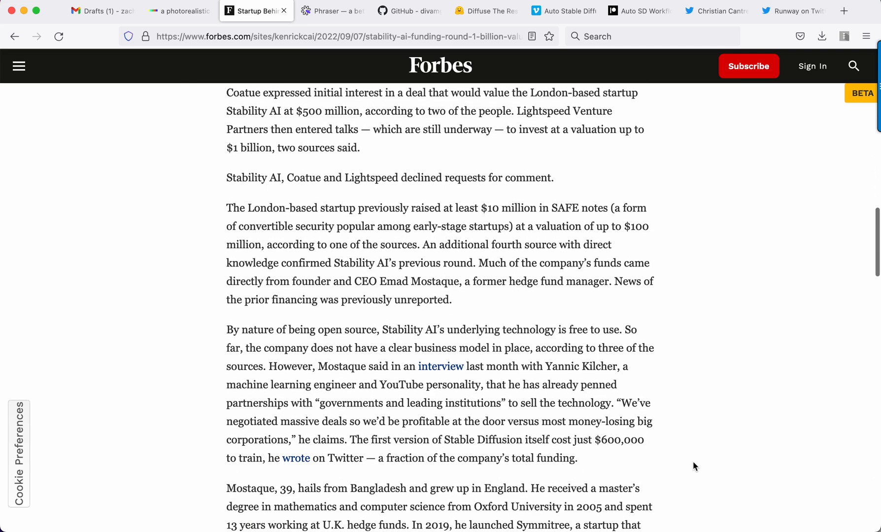
{"action": "scroll", "scroll_direction": "up", "scroll_amount": 3}
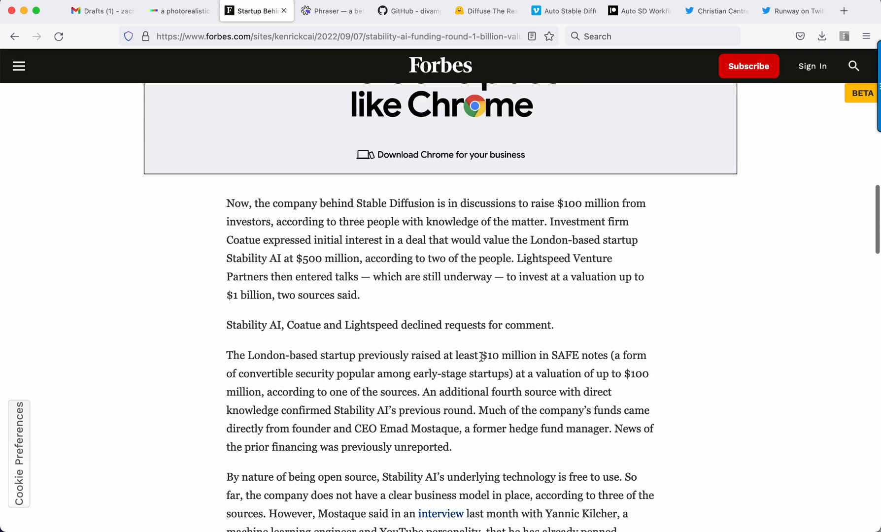
{"action": "mouse_move", "coordinate": [589, 360]}
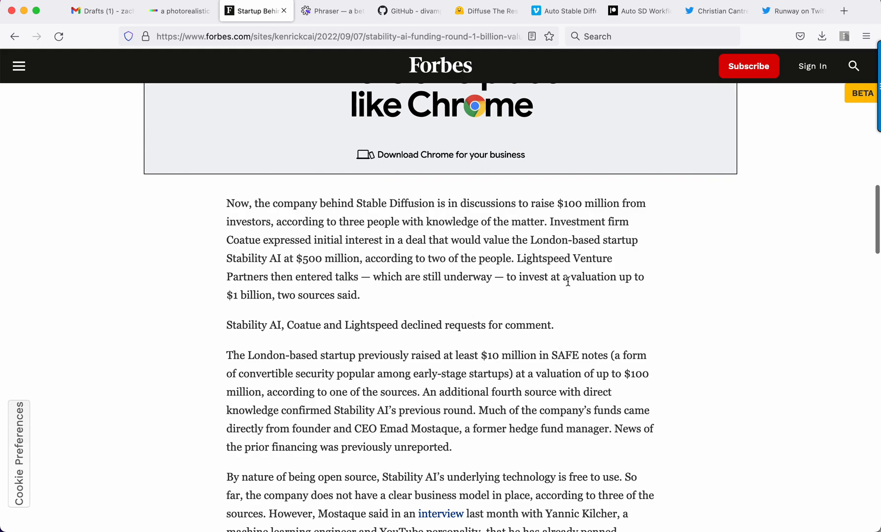
{"action": "mouse_move", "coordinate": [393, 186]}
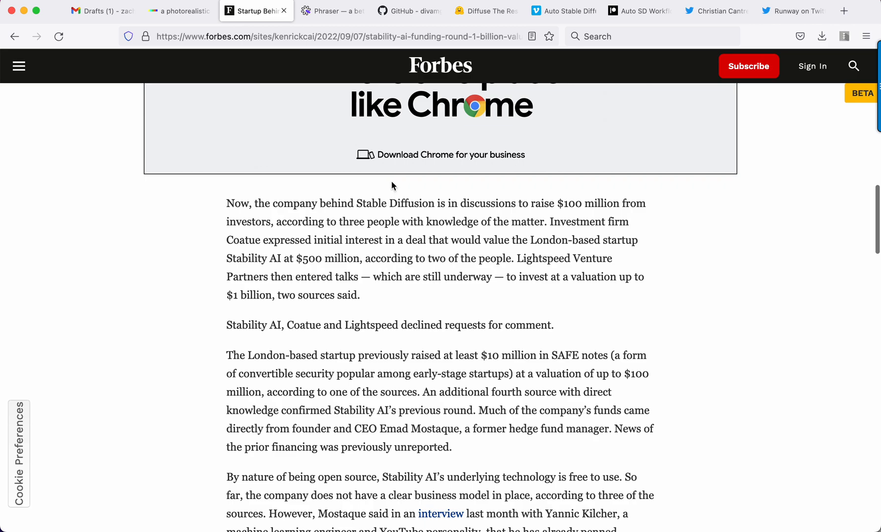
{"action": "mouse_move", "coordinate": [333, 11]}
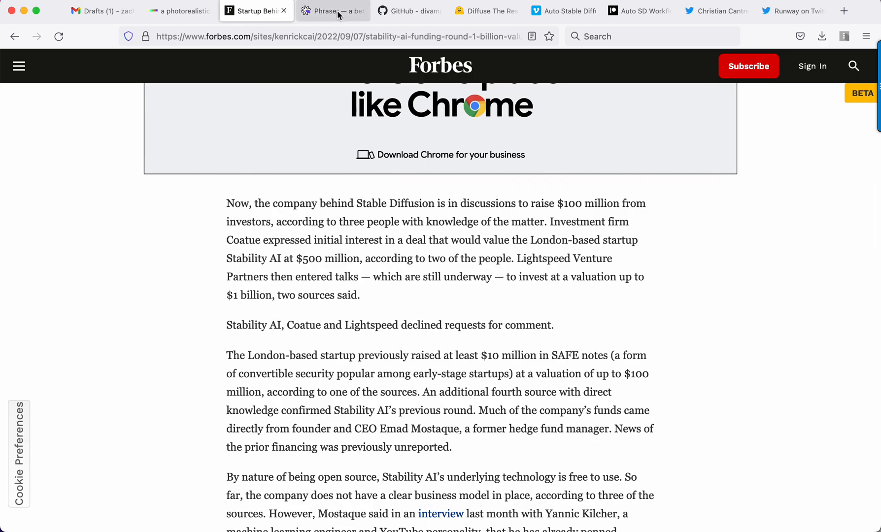
{"action": "left_click", "coordinate": [329, 11]}
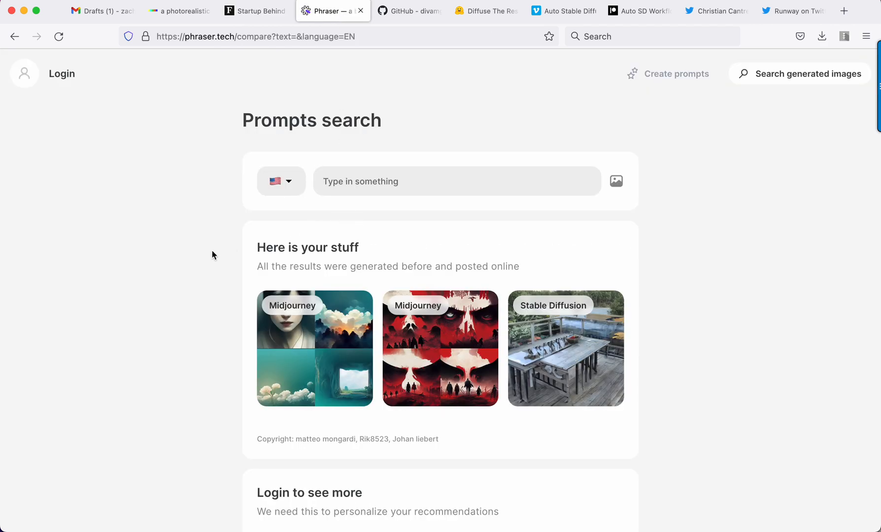
{"action": "left_click", "coordinate": [456, 181]}
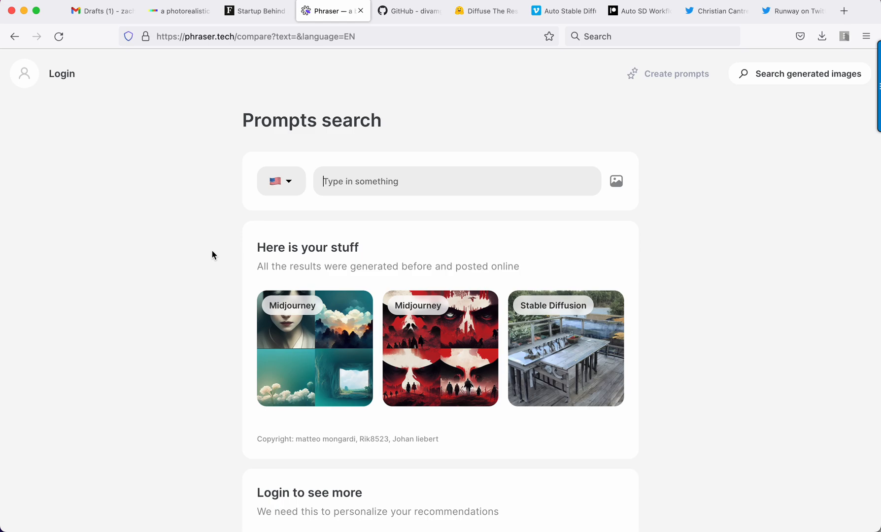
{"action": "type", "text": "a"}
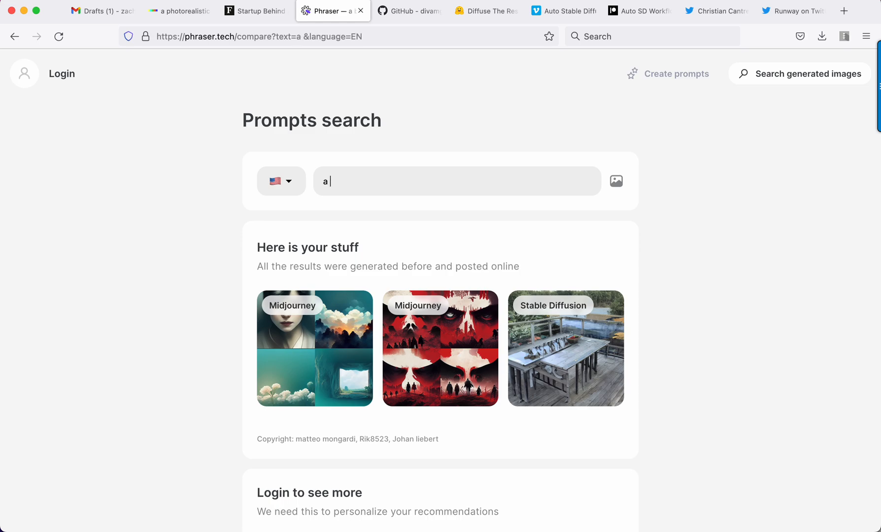
{"action": "type", "text": "dog riding a bike"}
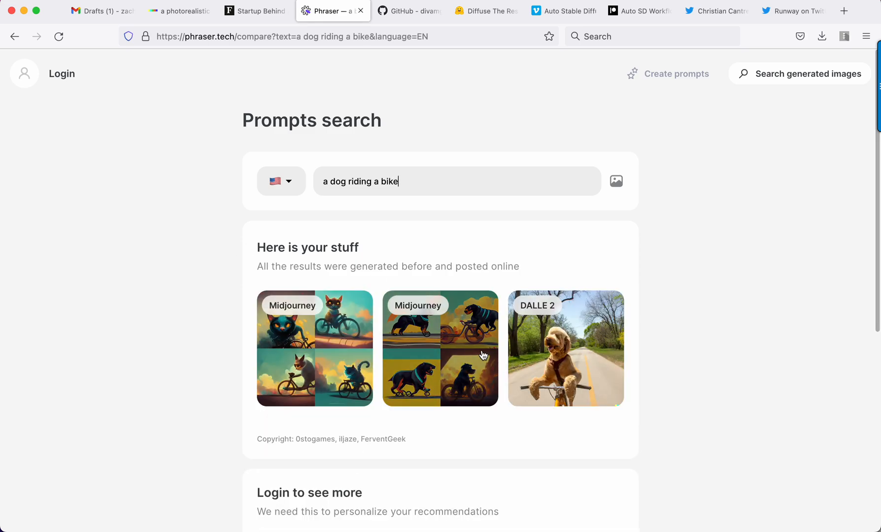
{"action": "mouse_move", "coordinate": [534, 312]}
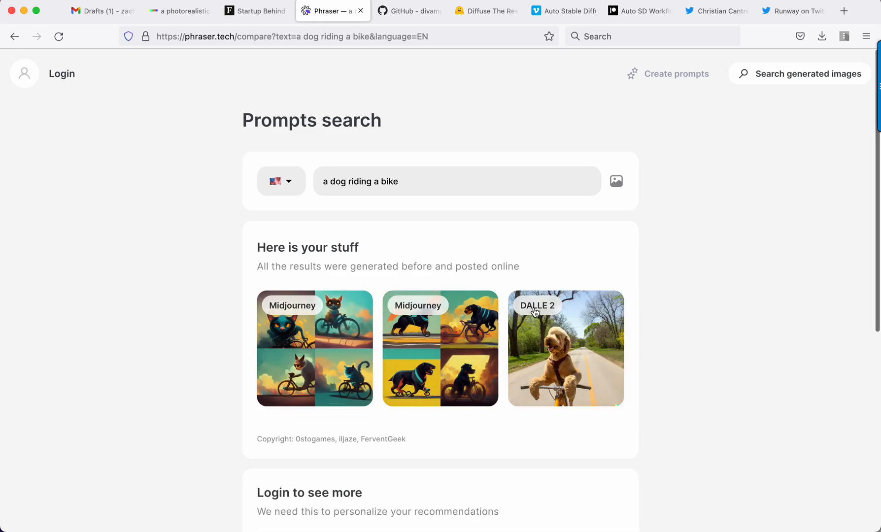
{"action": "left_click", "coordinate": [564, 348]}
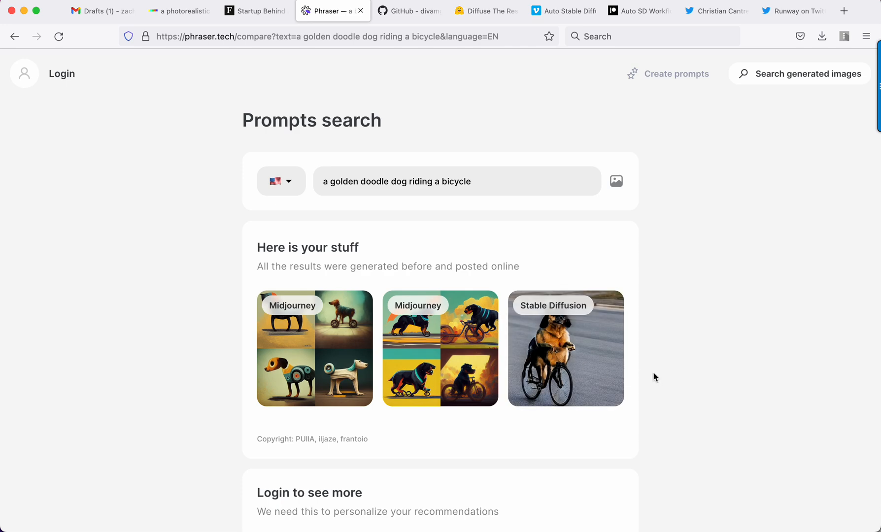
View the rottweiler-riding-a-bike Midjourney example, then return to the results.
{"action": "scroll", "scroll_direction": "down", "scroll_amount": 3}
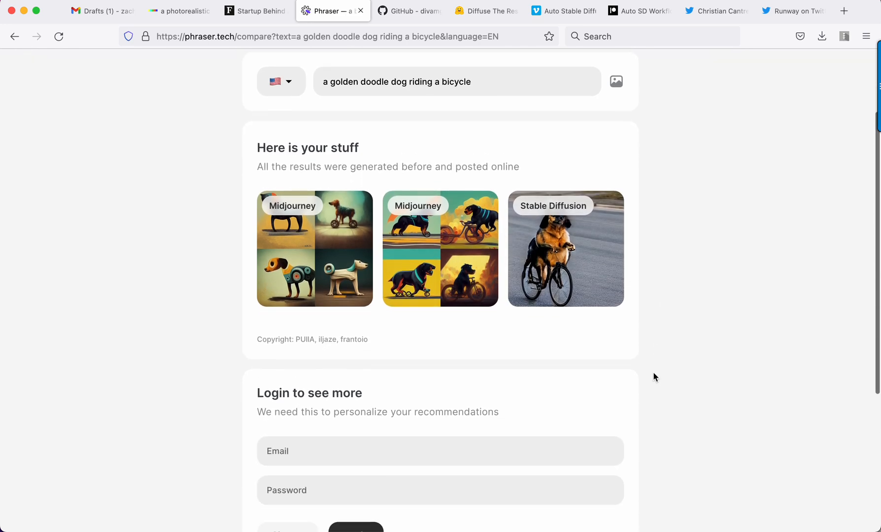
{"action": "left_click", "coordinate": [440, 249]}
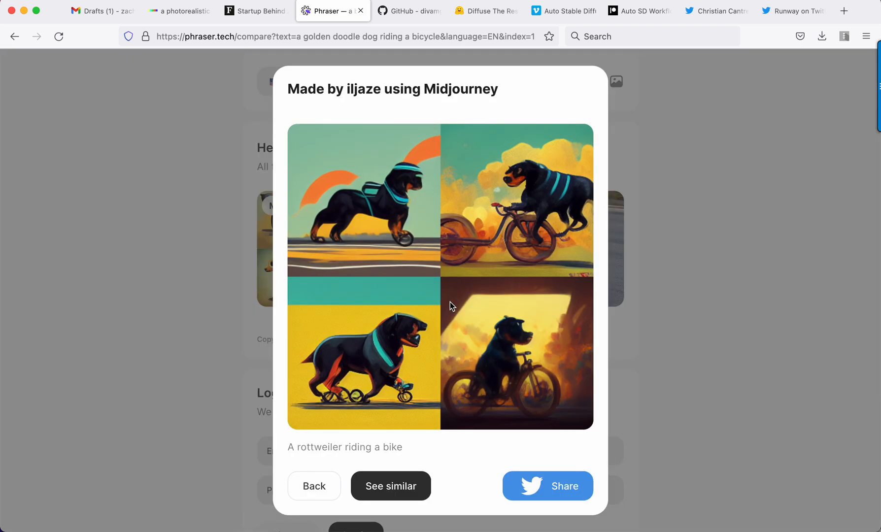
{"action": "mouse_move", "coordinate": [406, 453]}
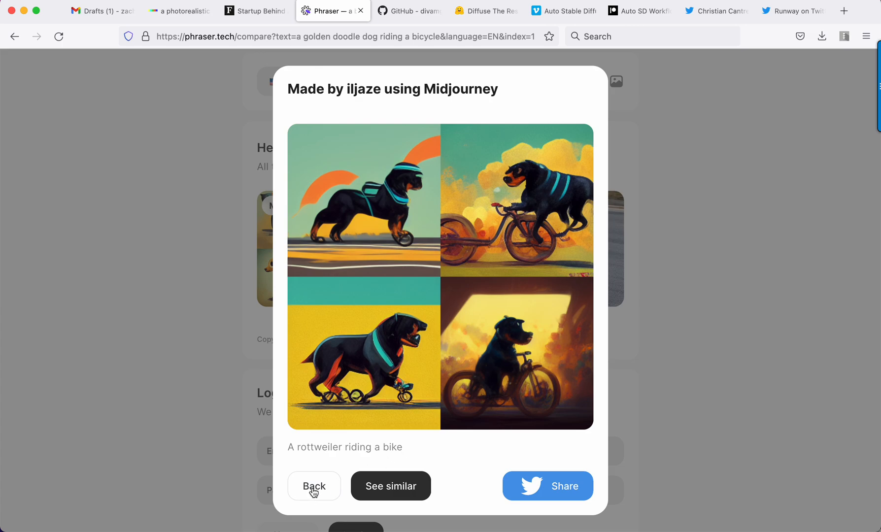
{"action": "left_click", "coordinate": [313, 485]}
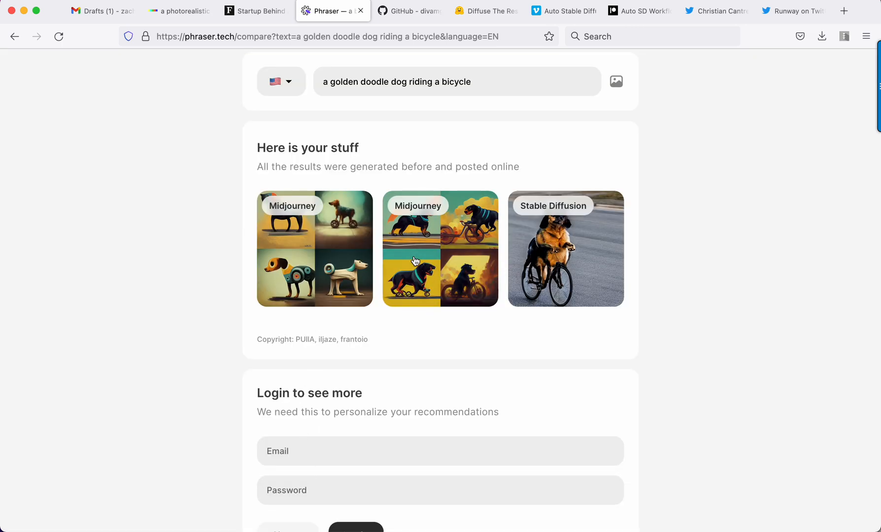
{"action": "scroll", "scroll_direction": "up", "scroll_amount": 3}
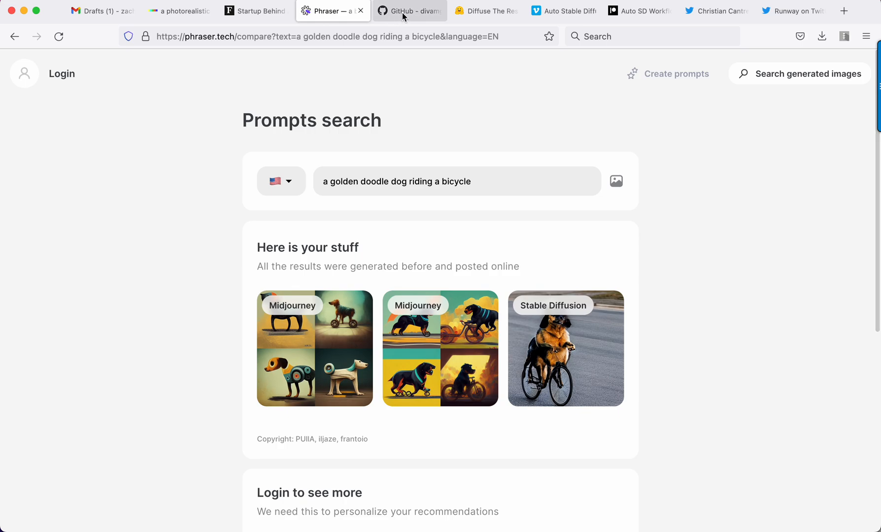
Review the DiffusionBee GitHub README with its Mac download instructions.
{"action": "left_click", "coordinate": [408, 10]}
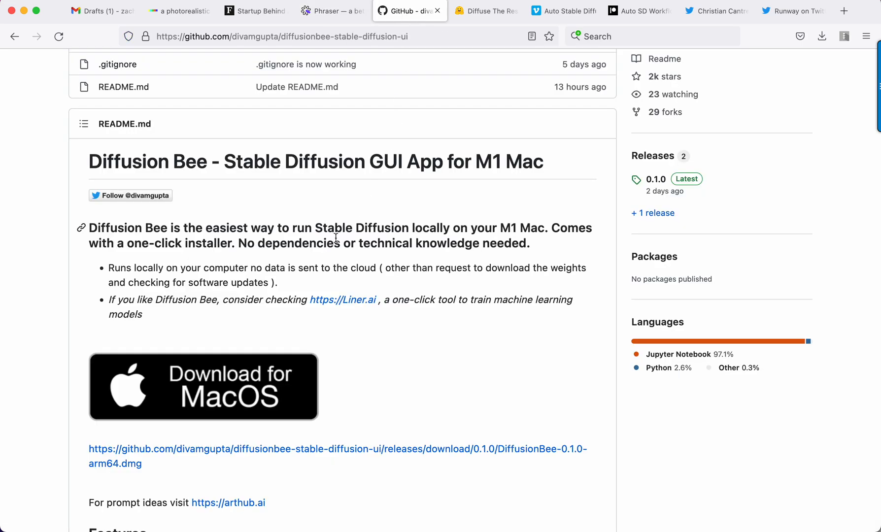
{"action": "scroll", "scroll_direction": "up", "scroll_amount": 3}
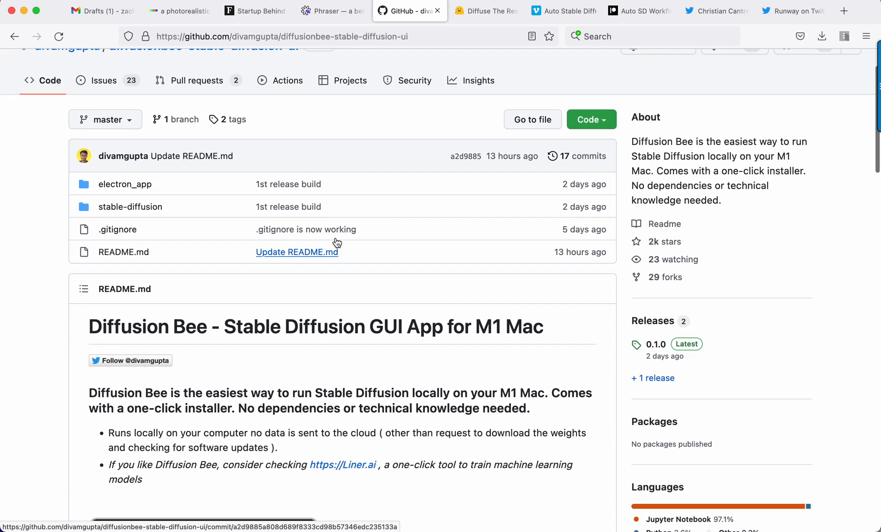
{"action": "scroll", "scroll_direction": "down", "scroll_amount": 3}
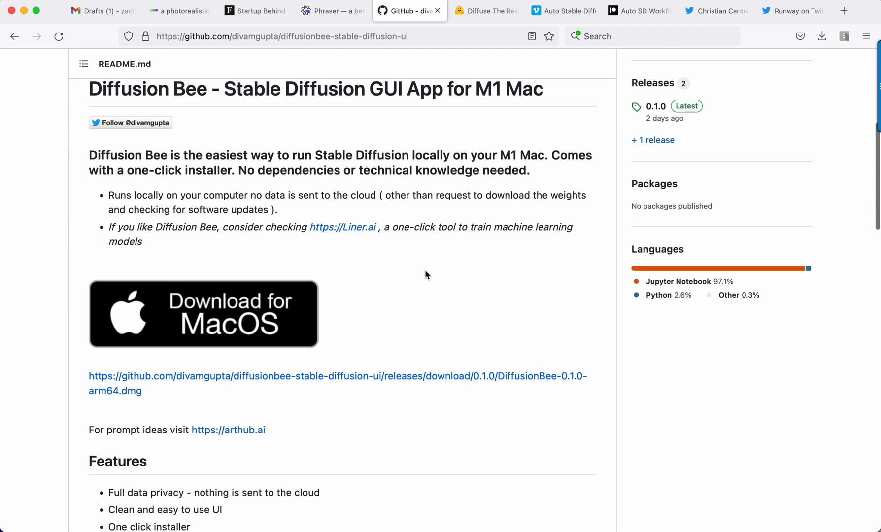
{"action": "scroll", "scroll_direction": "up", "scroll_amount": 3}
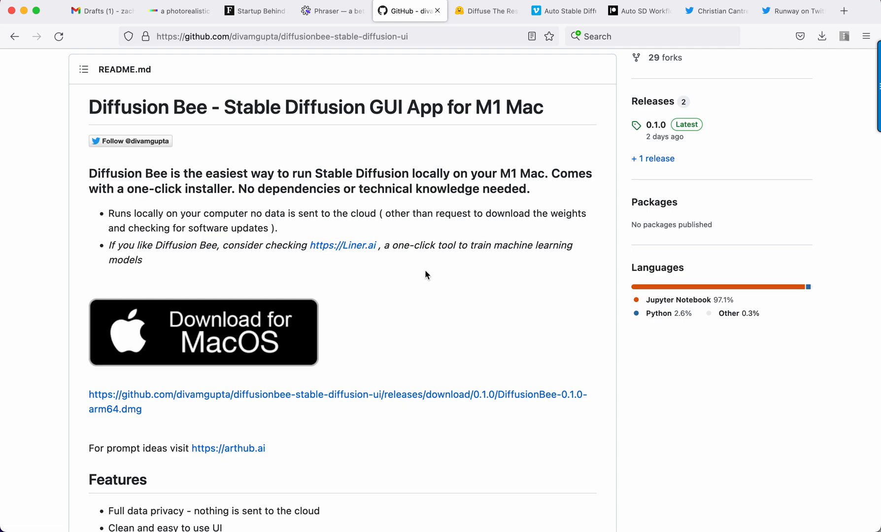
{"action": "scroll", "scroll_direction": "up", "scroll_amount": 3}
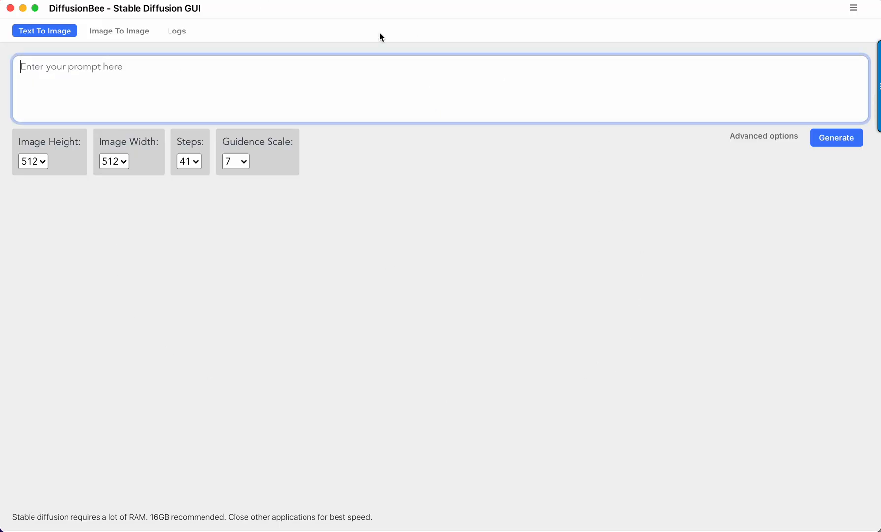
{"action": "mouse_move", "coordinate": [759, 148]}
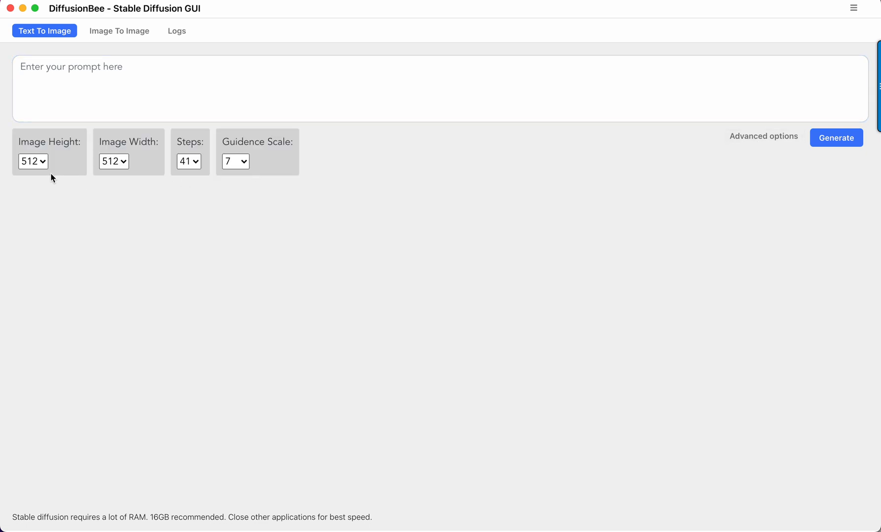
Check DiffusionBee's Image Height and Steps options, keeping 512 height and 41 steps.
{"action": "left_click", "coordinate": [33, 161]}
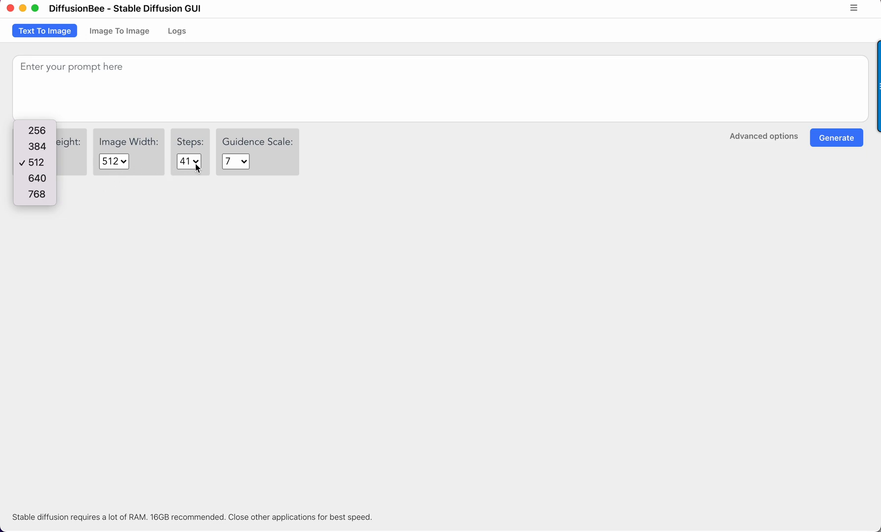
{"action": "left_click", "coordinate": [188, 161]}
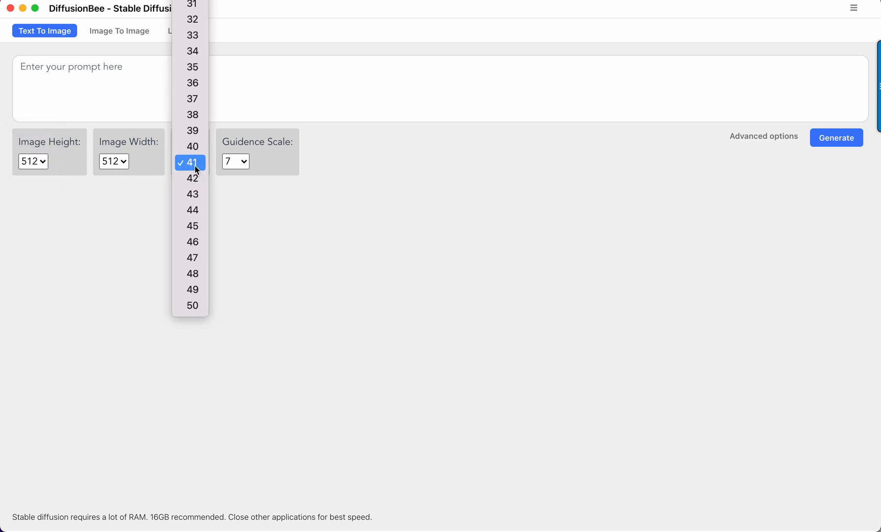
{"action": "left_click", "coordinate": [189, 163]}
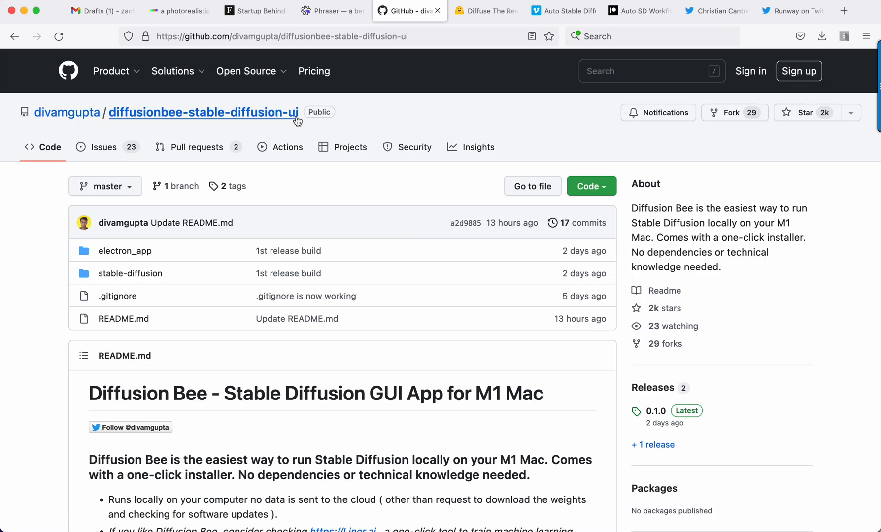
{"action": "left_click", "coordinate": [331, 10]}
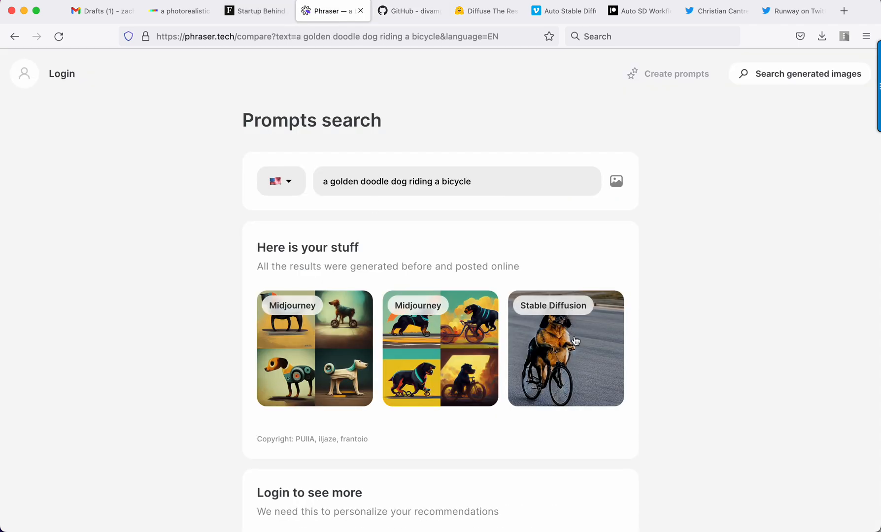
{"action": "left_click", "coordinate": [565, 348]}
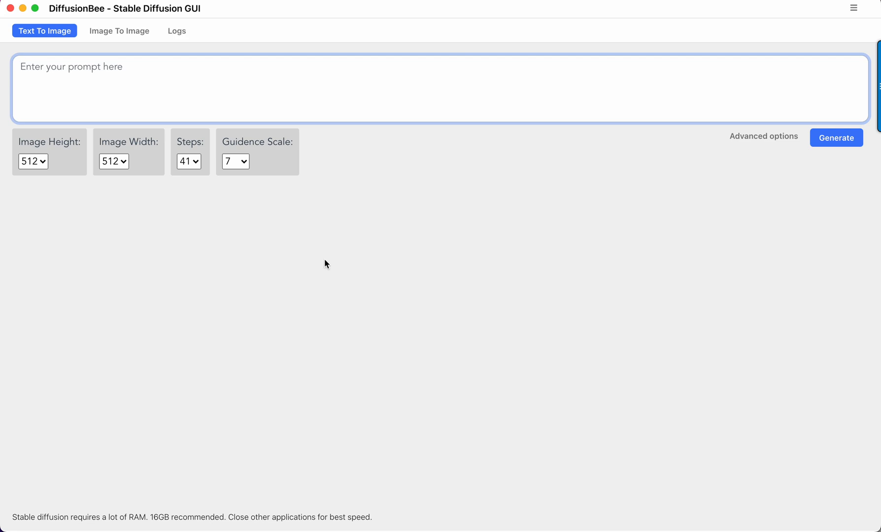
Generate the "A dog riding a bike" image at 512×512, 41 steps, guidance 7.
{"action": "left_click", "coordinate": [835, 137]}
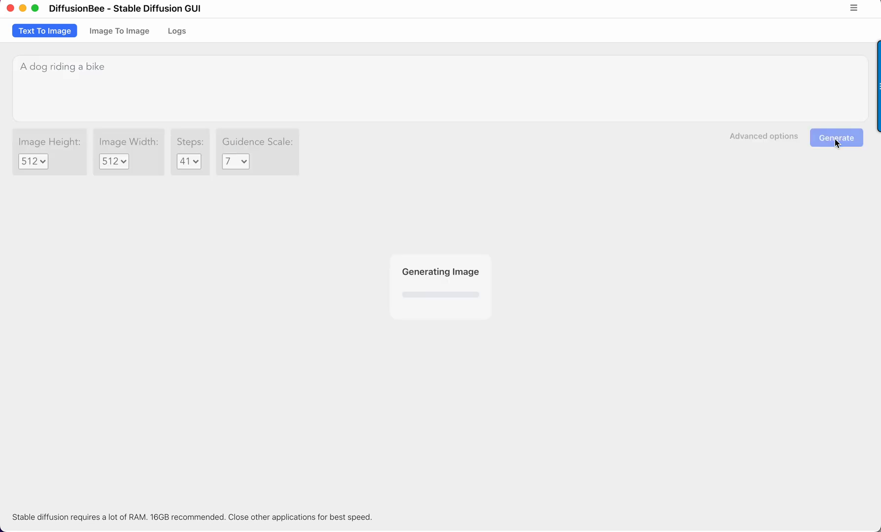
{"action": "mouse_move", "coordinate": [468, 330]}
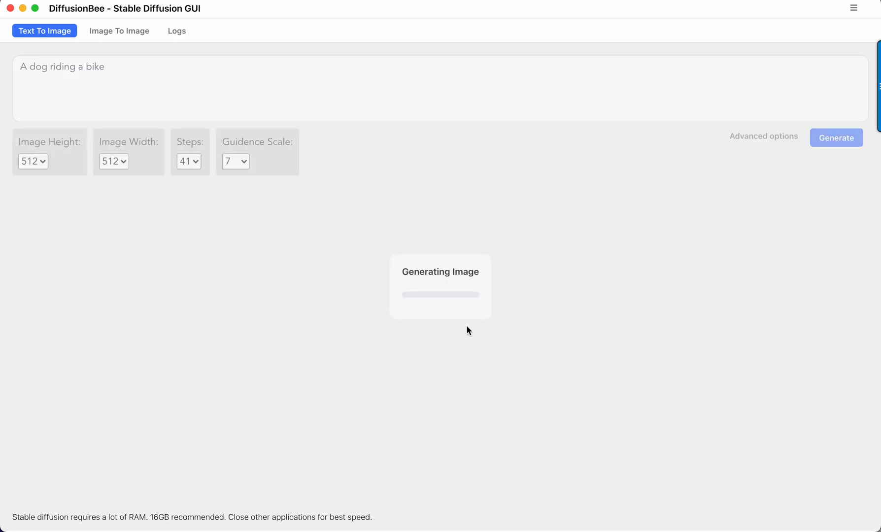
{"action": "mouse_move", "coordinate": [323, 379]}
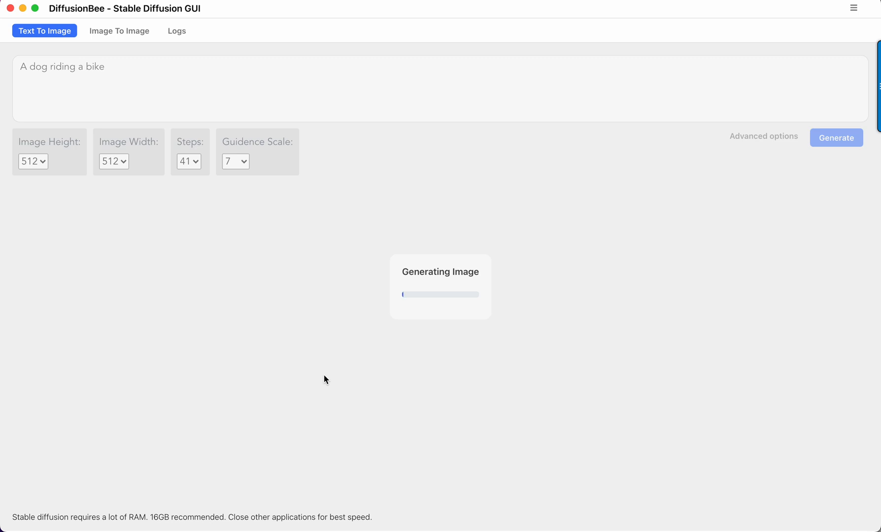
{"action": "mouse_move", "coordinate": [276, 460]}
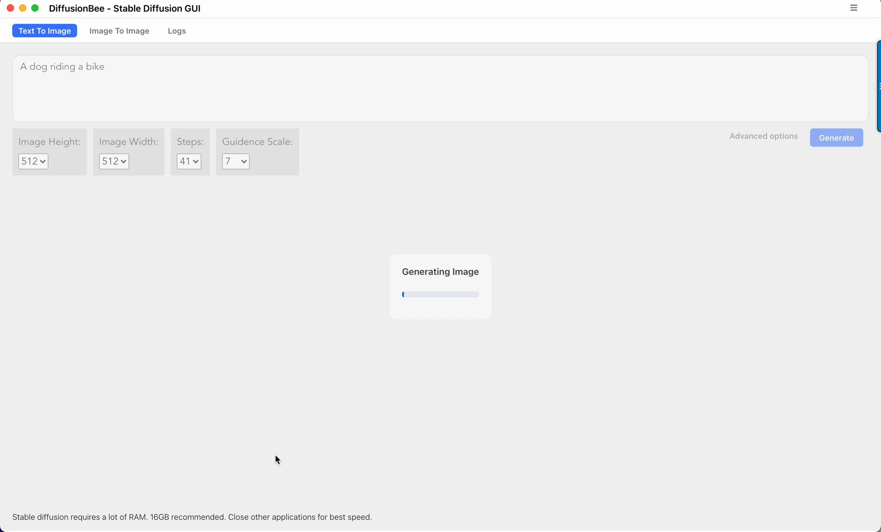
{"action": "mouse_move", "coordinate": [228, 514]}
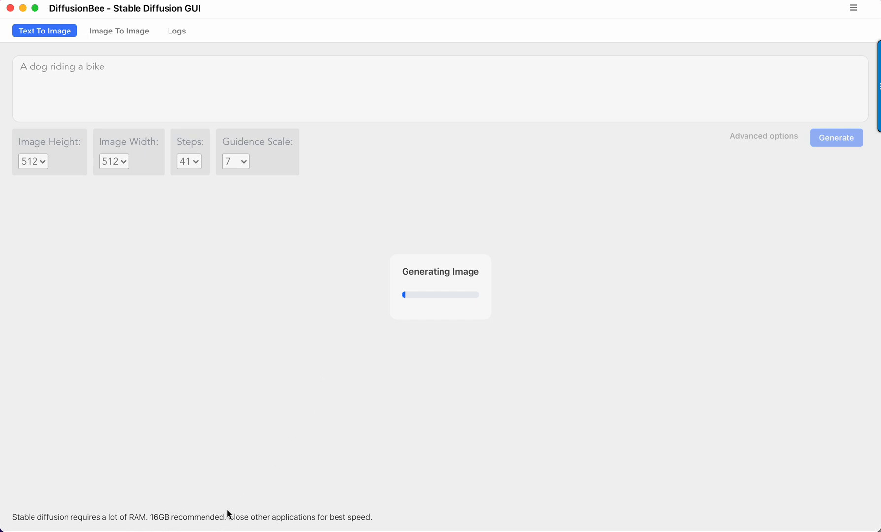
{"action": "mouse_move", "coordinate": [314, 332]}
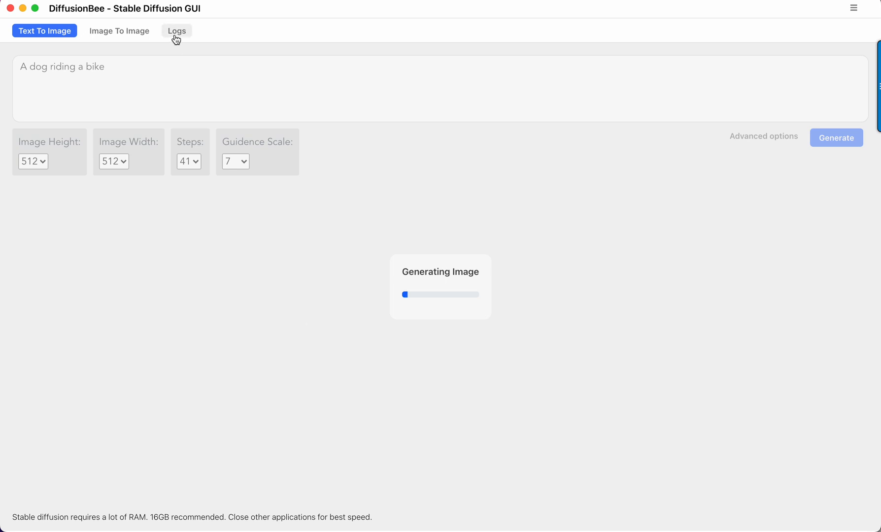
Check the generation logs, revisit the DiffusionBee README, and bring up Diffuse The Rest.
{"action": "left_click", "coordinate": [175, 30]}
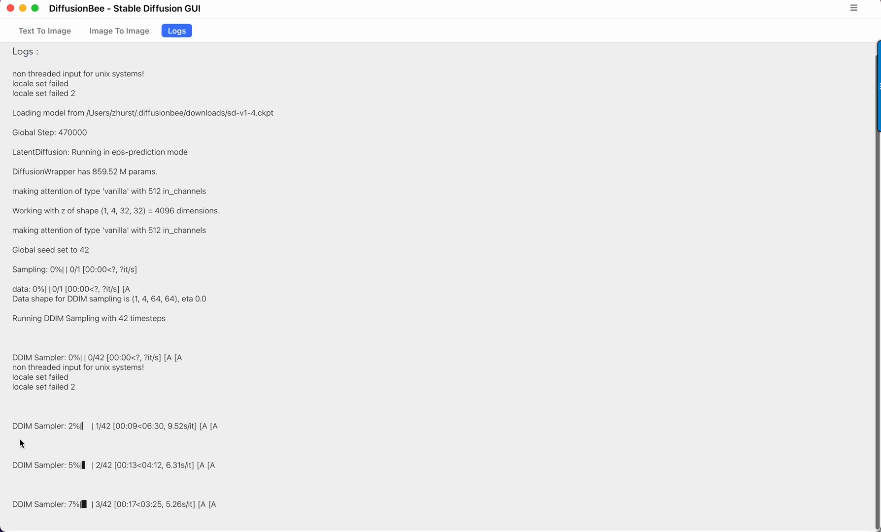
{"action": "mouse_move", "coordinate": [284, 436]}
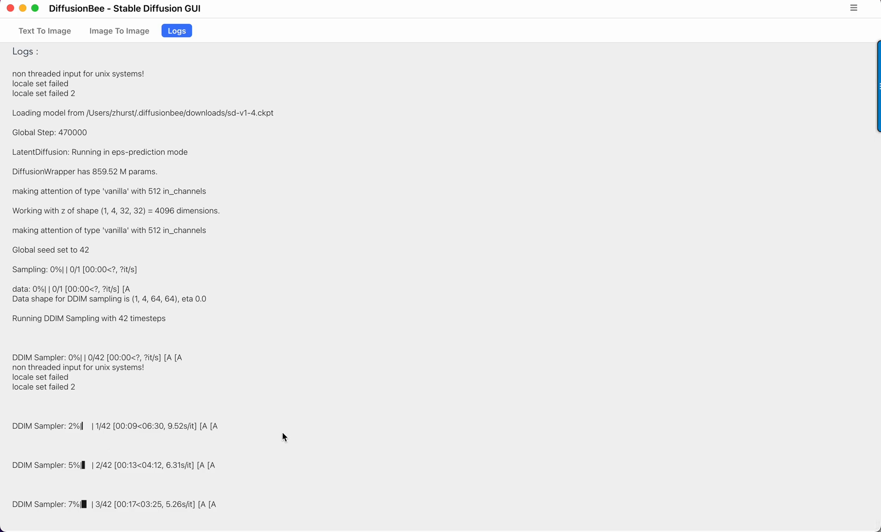
{"action": "mouse_move", "coordinate": [328, 431]}
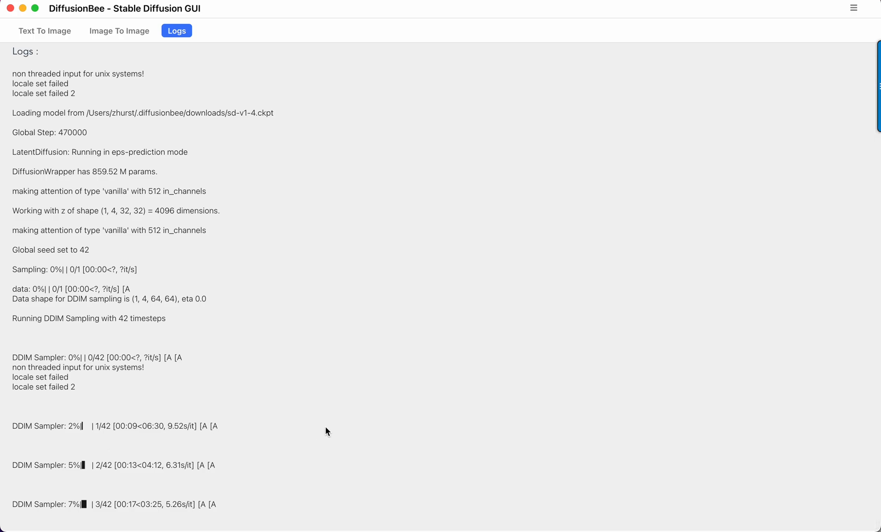
{"action": "mouse_move", "coordinate": [300, 28]}
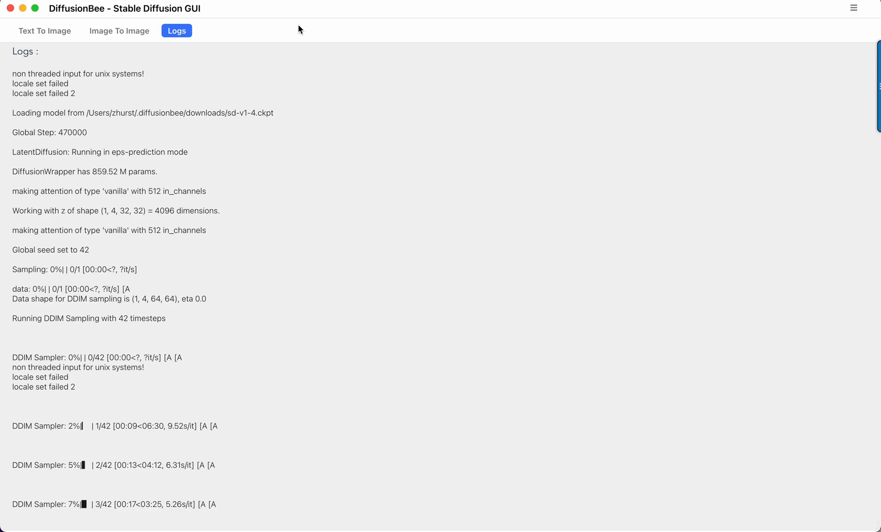
{"action": "mouse_move", "coordinate": [362, 324]}
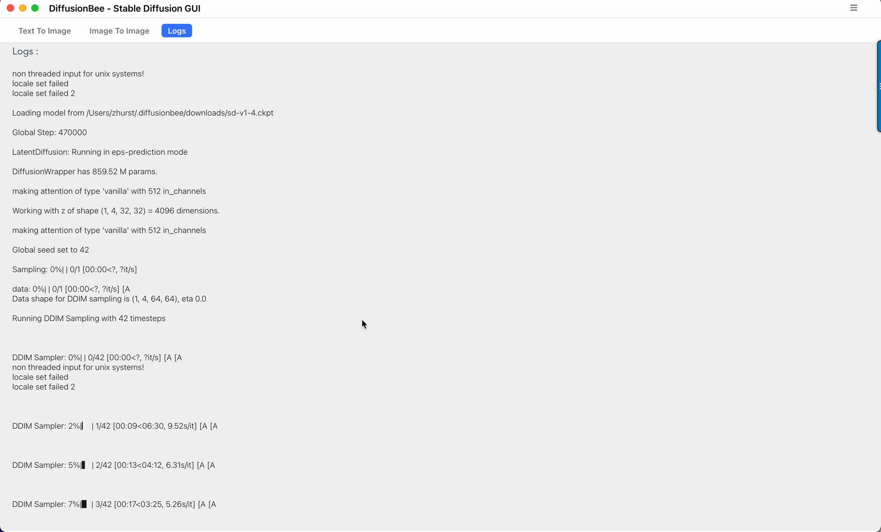
{"action": "mouse_move", "coordinate": [321, 223]}
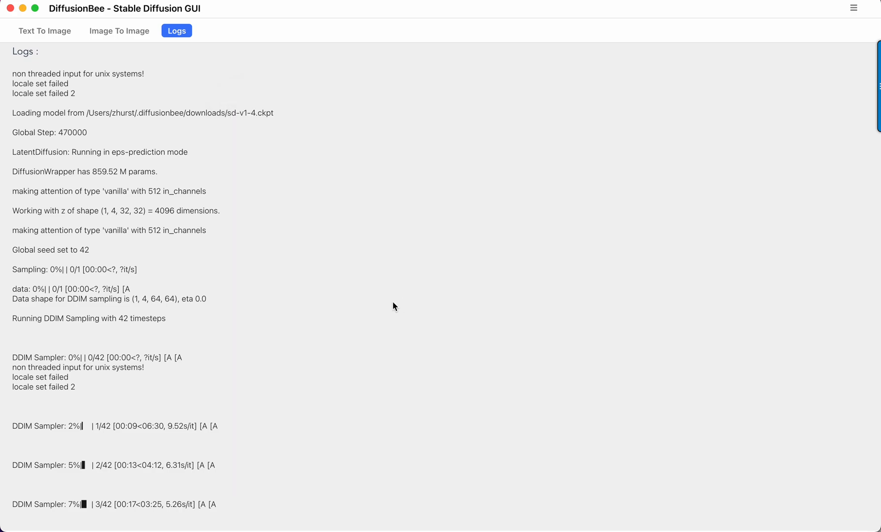
{"action": "mouse_move", "coordinate": [44, 30]}
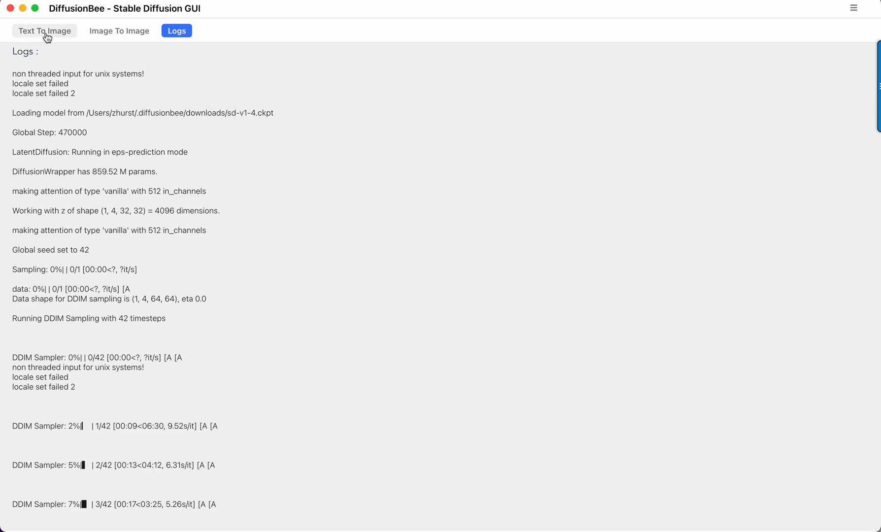
{"action": "left_click", "coordinate": [45, 31]}
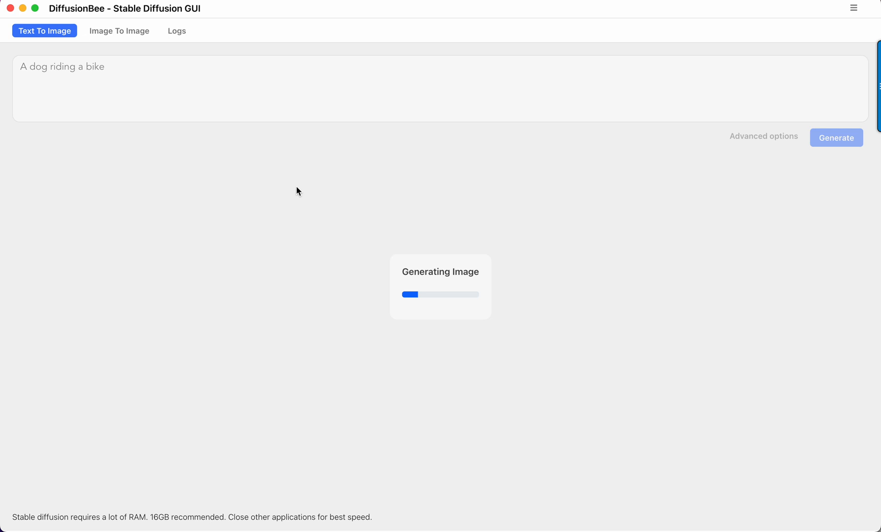
{"action": "mouse_move", "coordinate": [245, 225]}
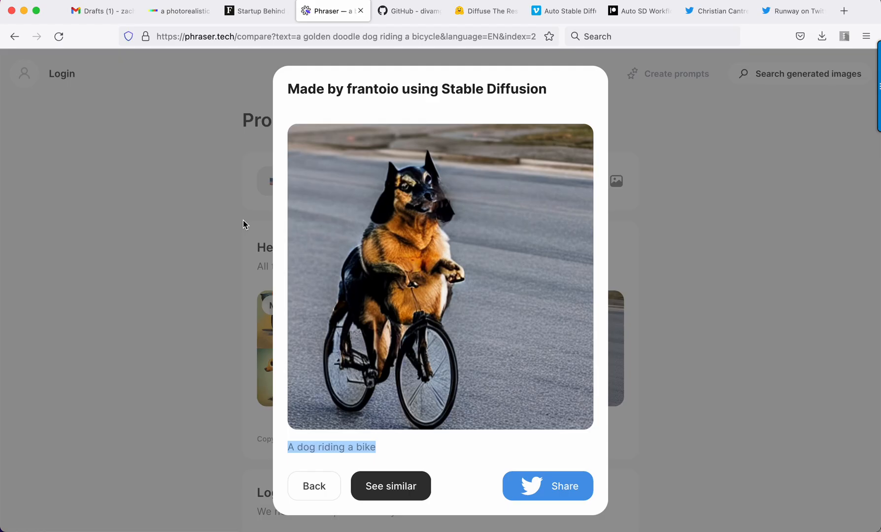
{"action": "left_click", "coordinate": [409, 11]}
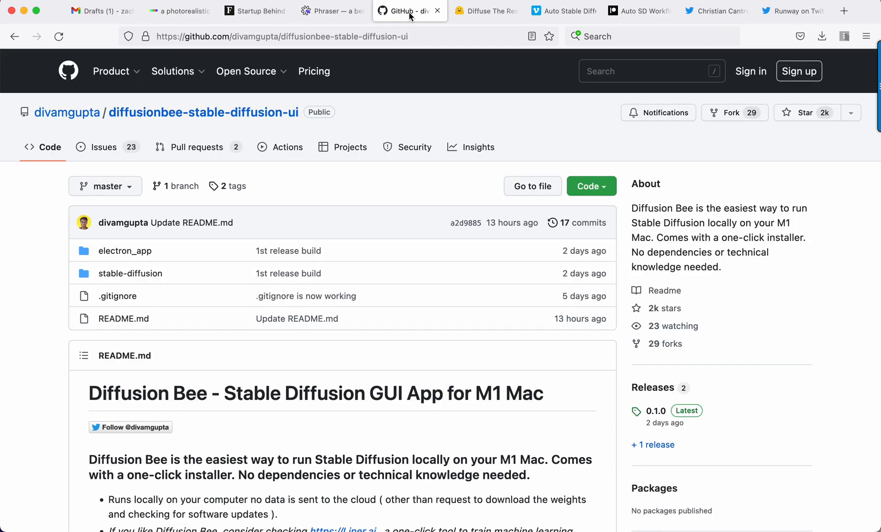
{"action": "scroll", "scroll_direction": "down", "scroll_amount": 3}
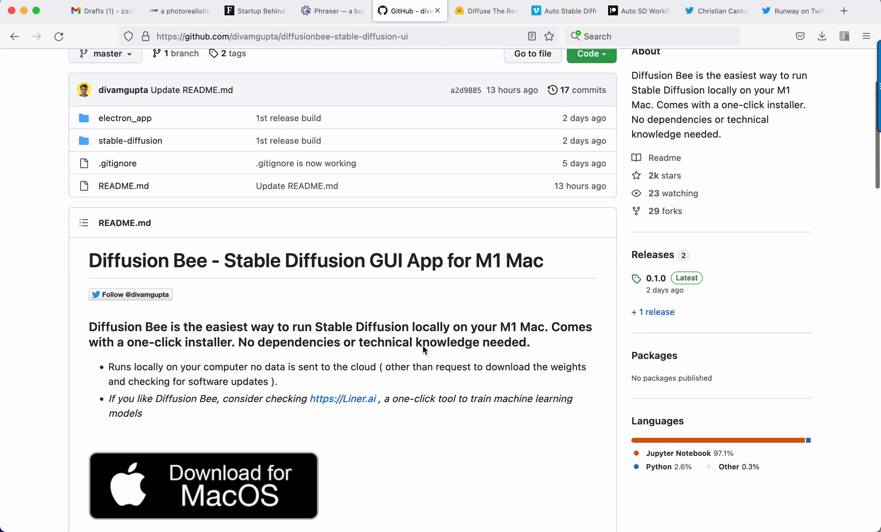
{"action": "left_click", "coordinate": [484, 11]}
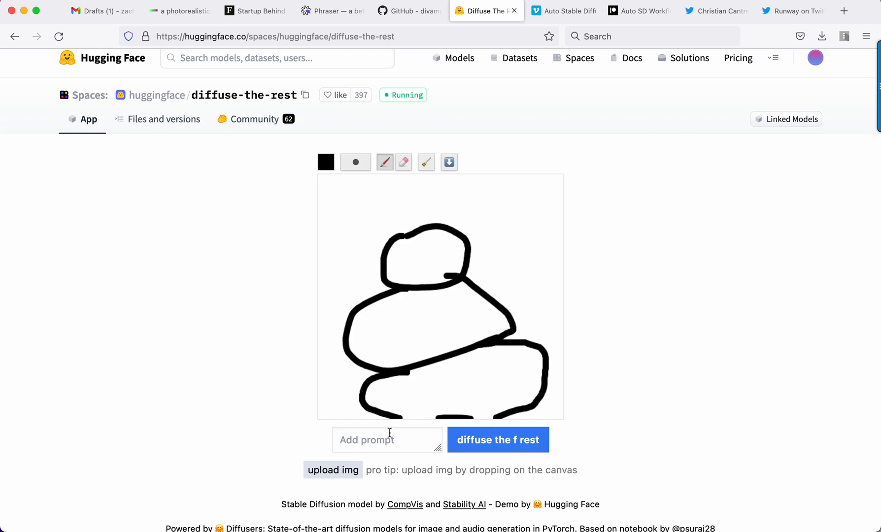
Diffuse the snowman sketch with prompt "snow man", then switch to the Vimeo workflow video.
{"action": "type", "text": "snow man"}
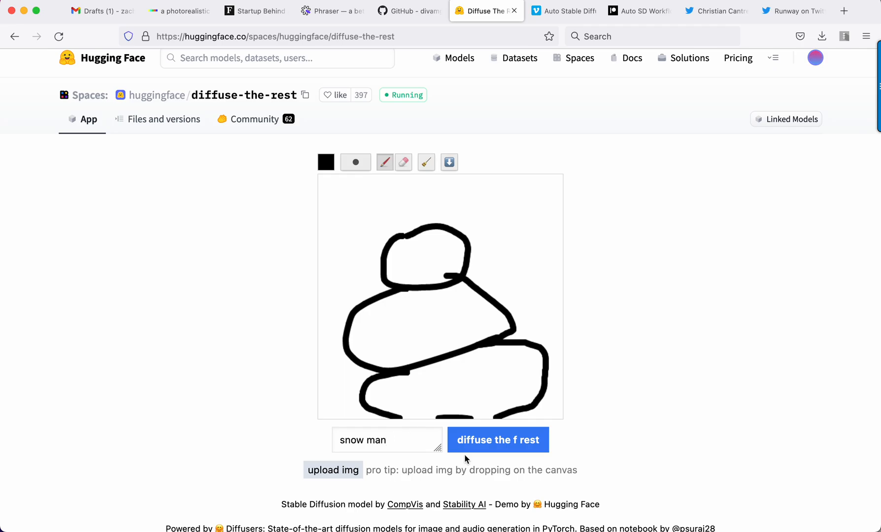
{"action": "left_click", "coordinate": [497, 439]}
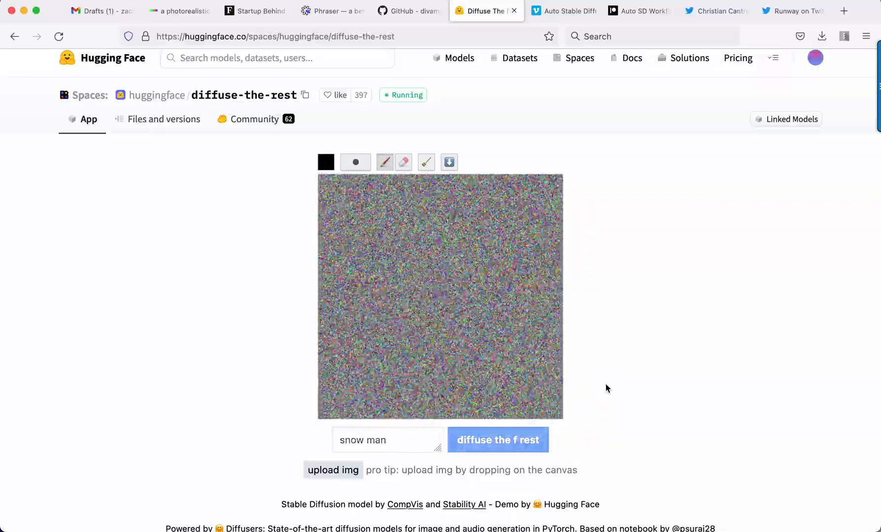
{"action": "left_click", "coordinate": [496, 439]}
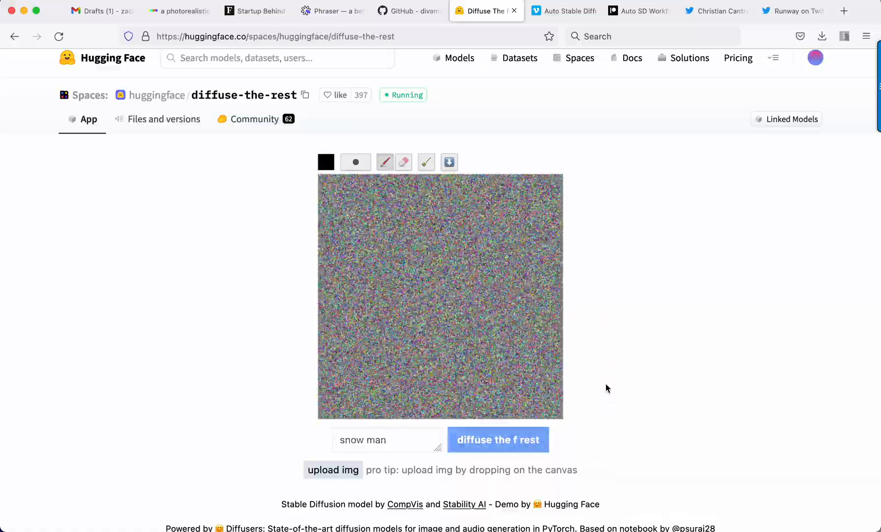
{"action": "left_click", "coordinate": [497, 439]}
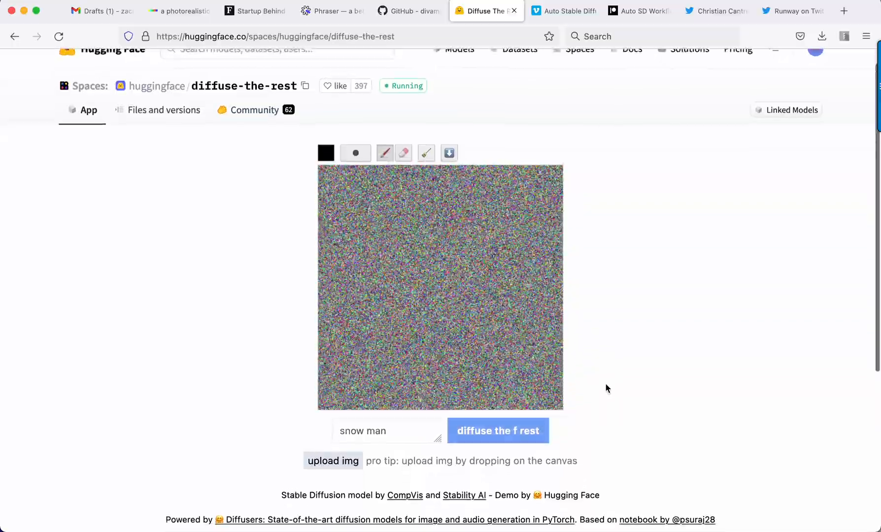
{"action": "scroll", "scroll_direction": "down", "scroll_amount": 3}
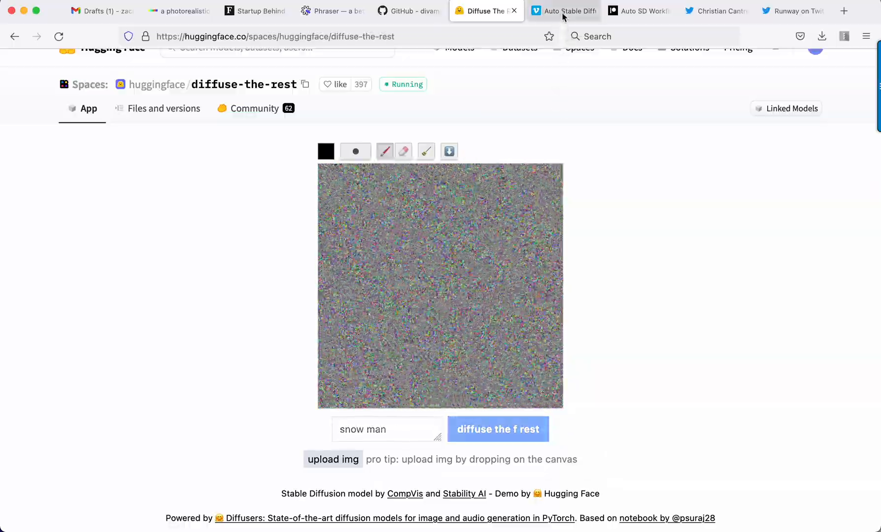
{"action": "left_click", "coordinate": [562, 11]}
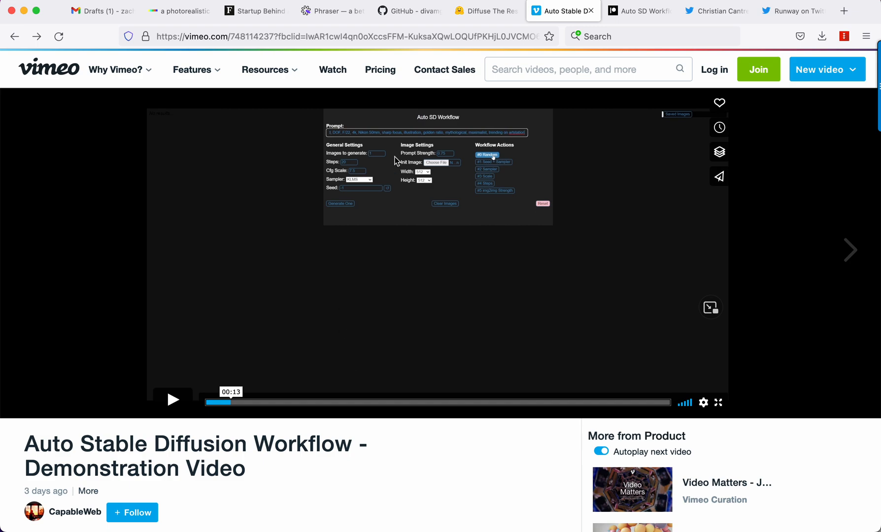
{"action": "mouse_move", "coordinate": [275, 411]}
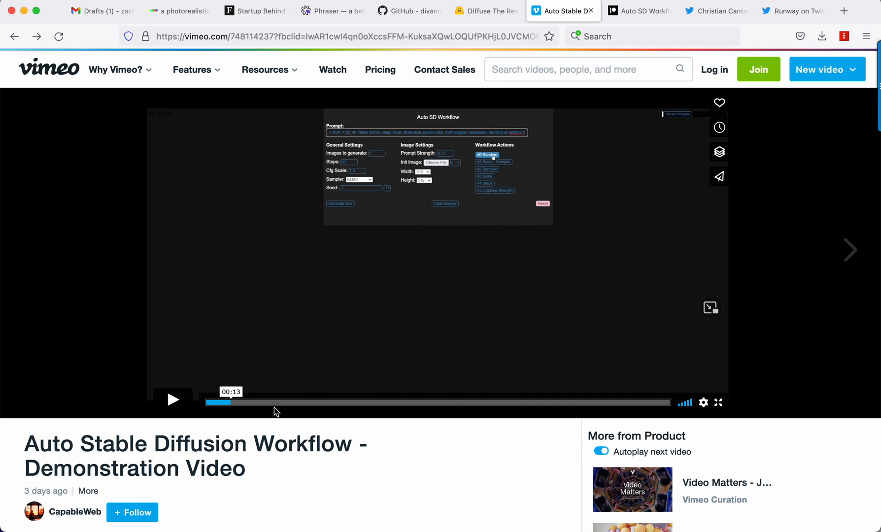
{"action": "mouse_move", "coordinate": [431, 145]}
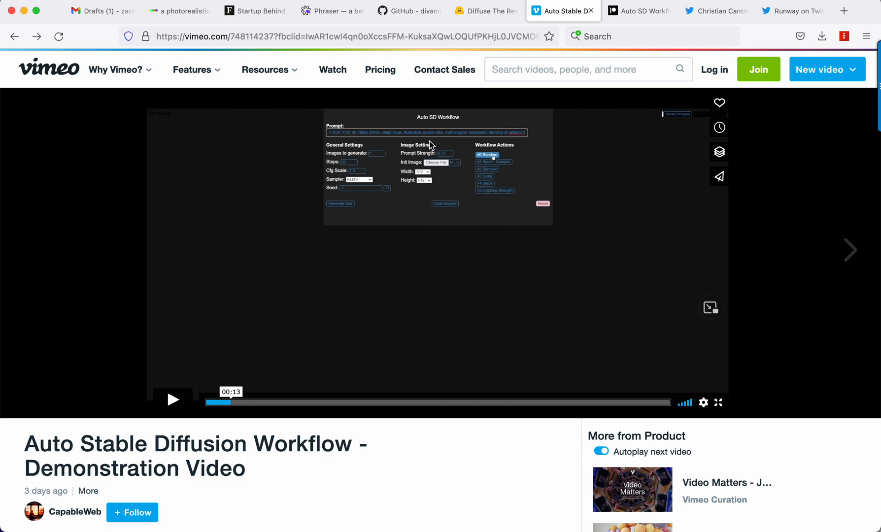
Play the Auto Stable Diffusion Workflow video, then go to its Patreon membership page.
{"action": "left_click", "coordinate": [172, 399]}
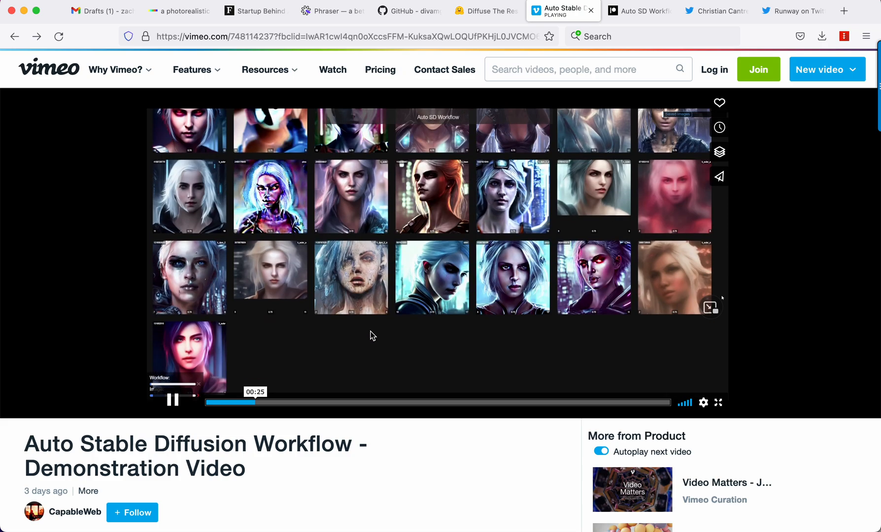
{"action": "mouse_move", "coordinate": [455, 238]}
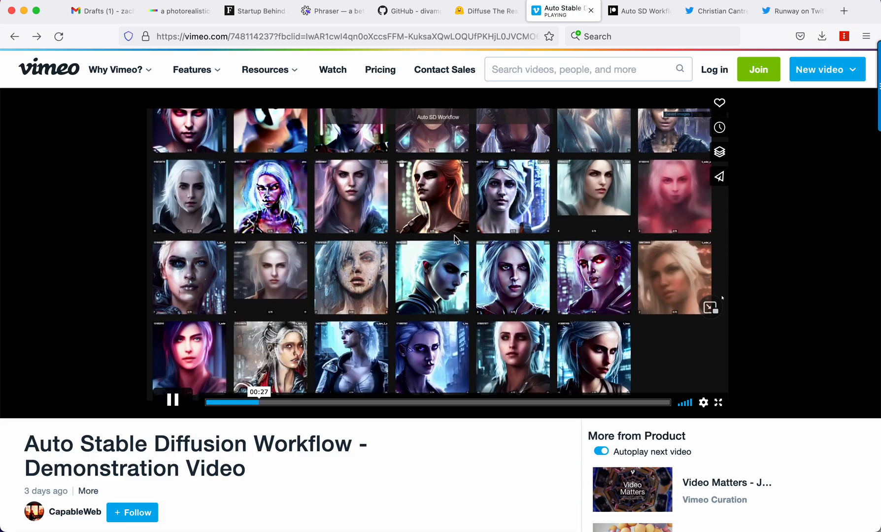
{"action": "mouse_move", "coordinate": [304, 409]}
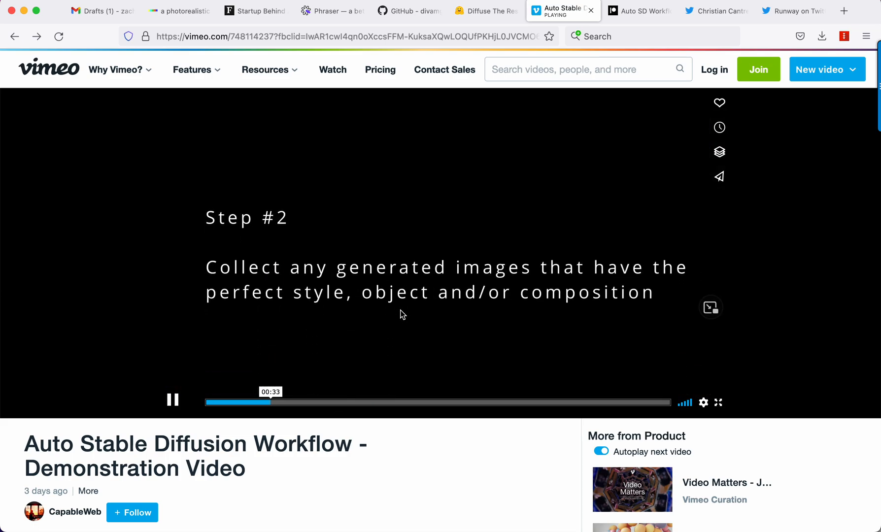
{"action": "left_click", "coordinate": [311, 402]}
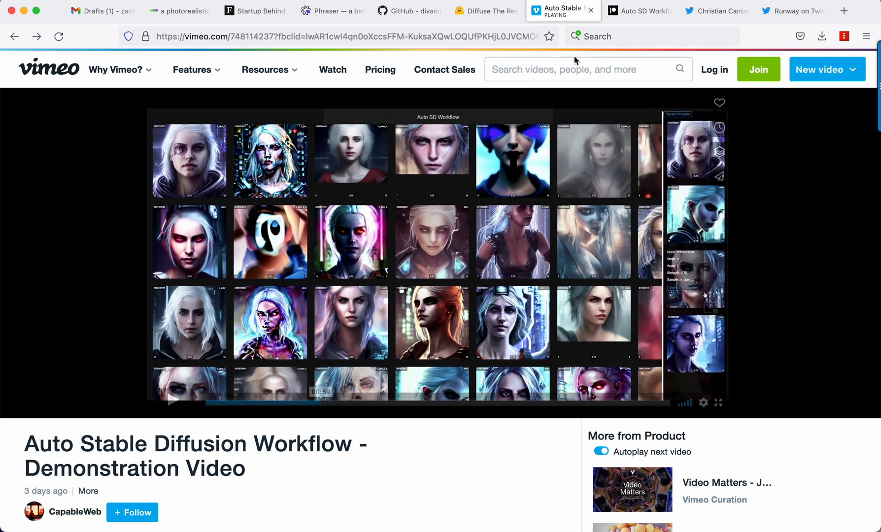
{"action": "left_click", "coordinate": [639, 11]}
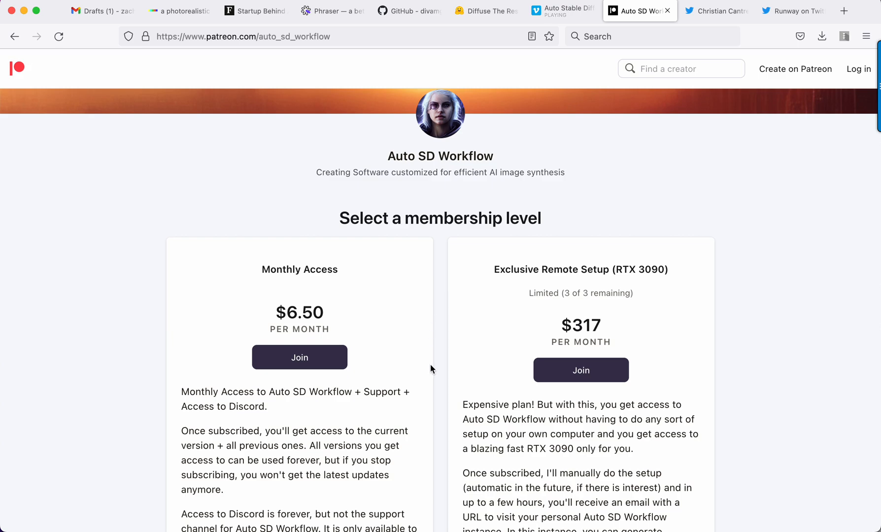
Read the Auto SD Workflow tiers: $6.50 Monthly Access and $317 Exclusive Remote Setup.
{"action": "scroll", "scroll_direction": "down", "scroll_amount": 3}
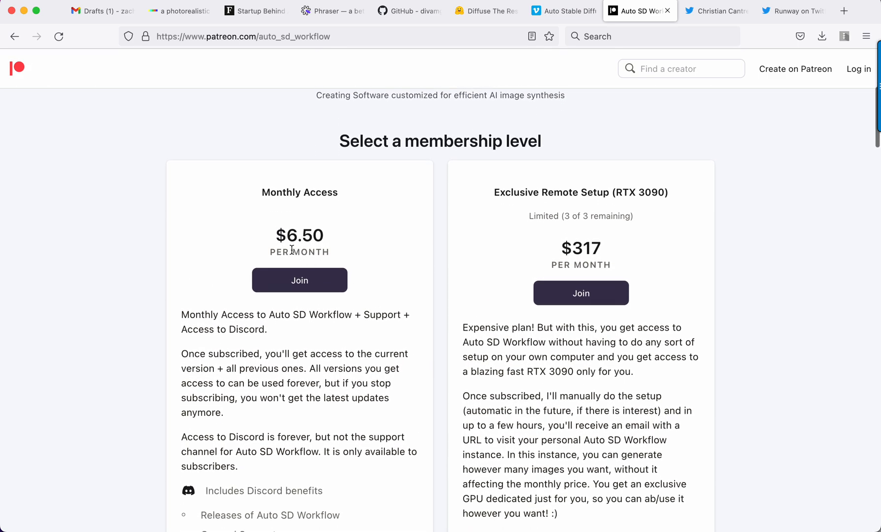
{"action": "scroll", "scroll_direction": "down", "scroll_amount": 3}
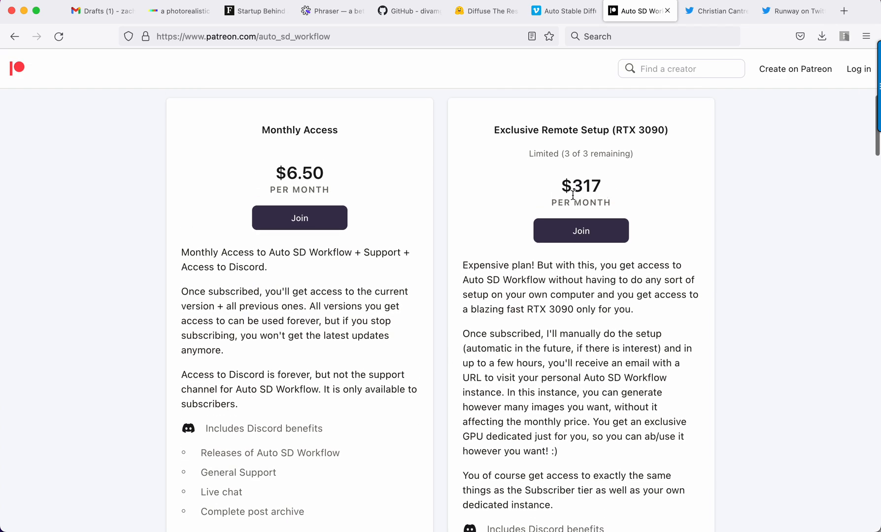
{"action": "mouse_move", "coordinate": [525, 312]}
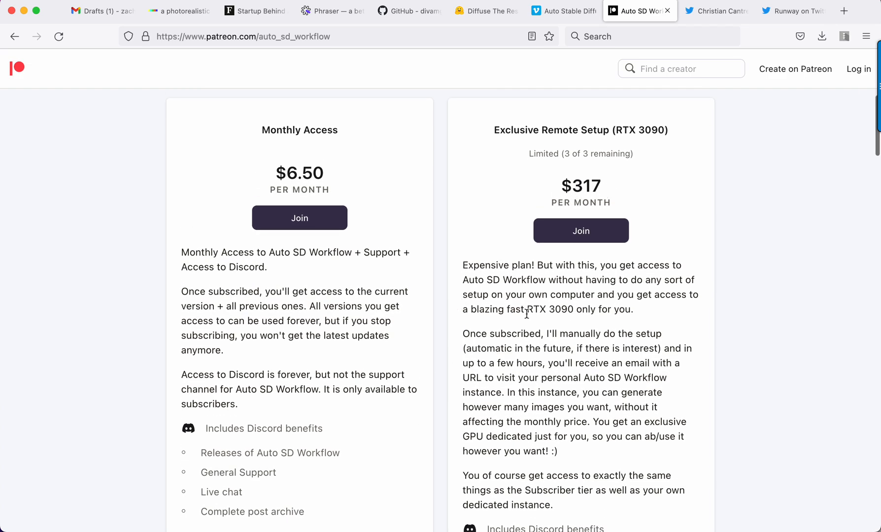
{"action": "scroll", "scroll_direction": "down", "scroll_amount": 3}
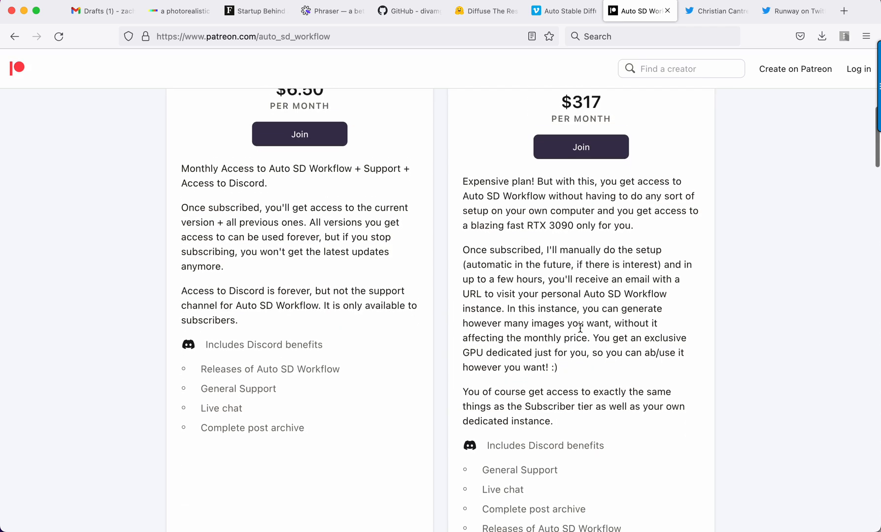
{"action": "scroll", "scroll_direction": "up", "scroll_amount": 3}
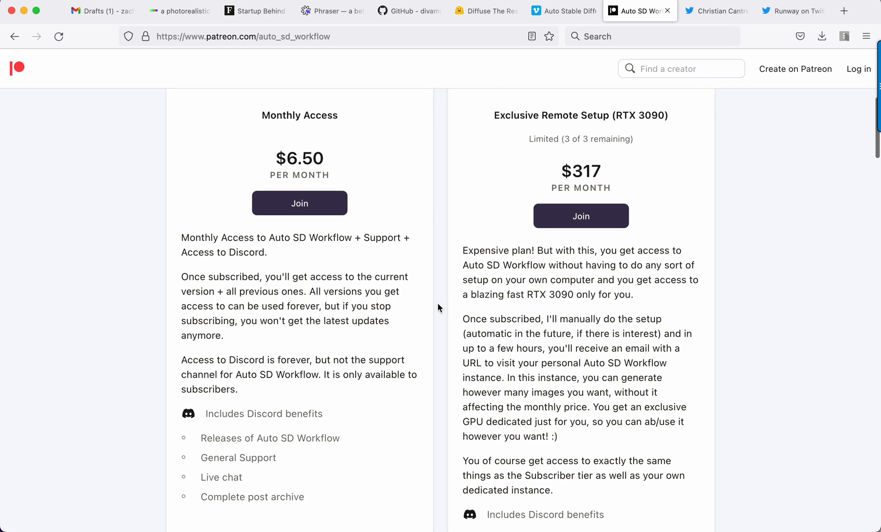
{"action": "scroll", "scroll_direction": "up", "scroll_amount": 3}
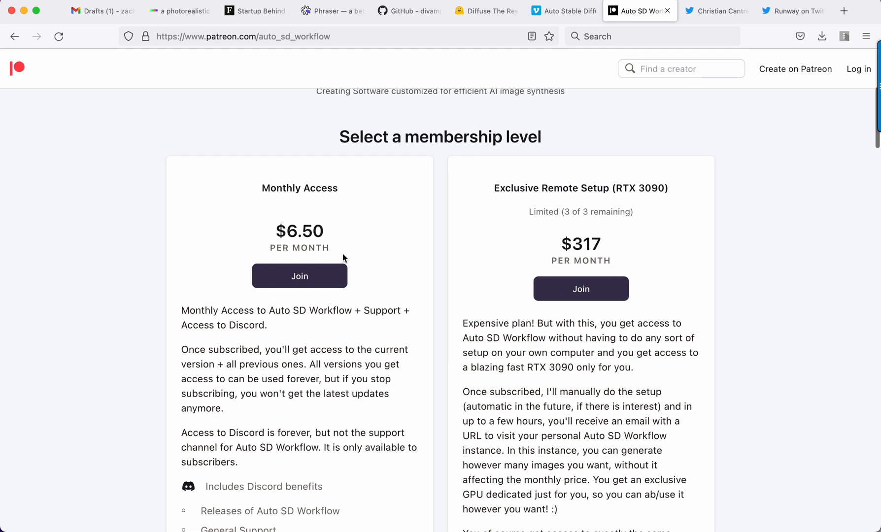
{"action": "scroll", "scroll_direction": "up", "scroll_amount": 3}
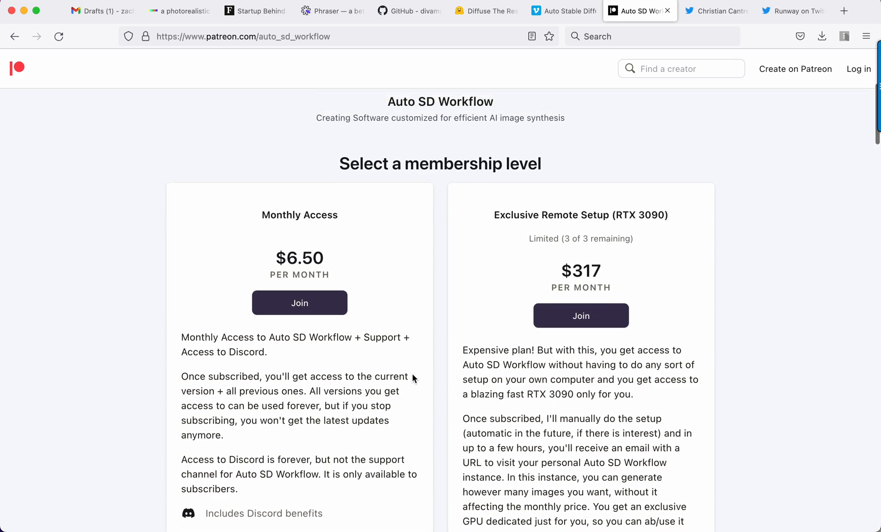
{"action": "scroll", "scroll_direction": "up", "scroll_amount": 3}
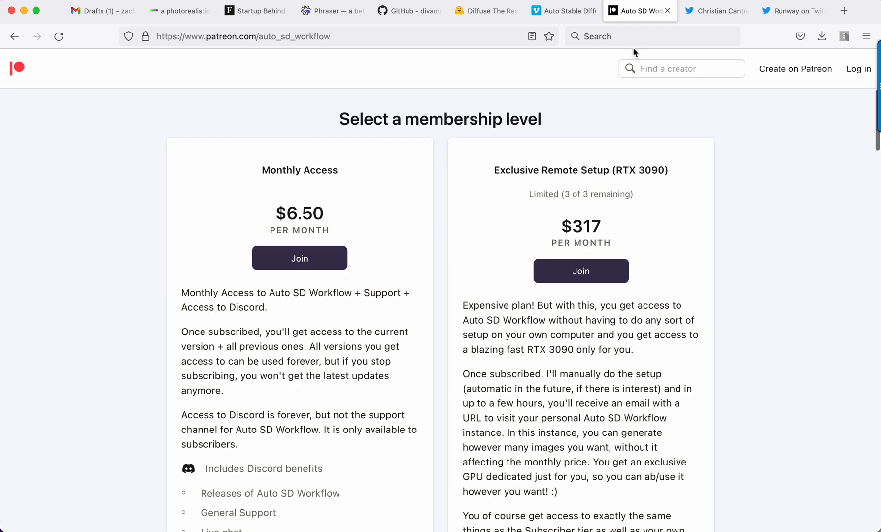
{"action": "mouse_move", "coordinate": [716, 11]}
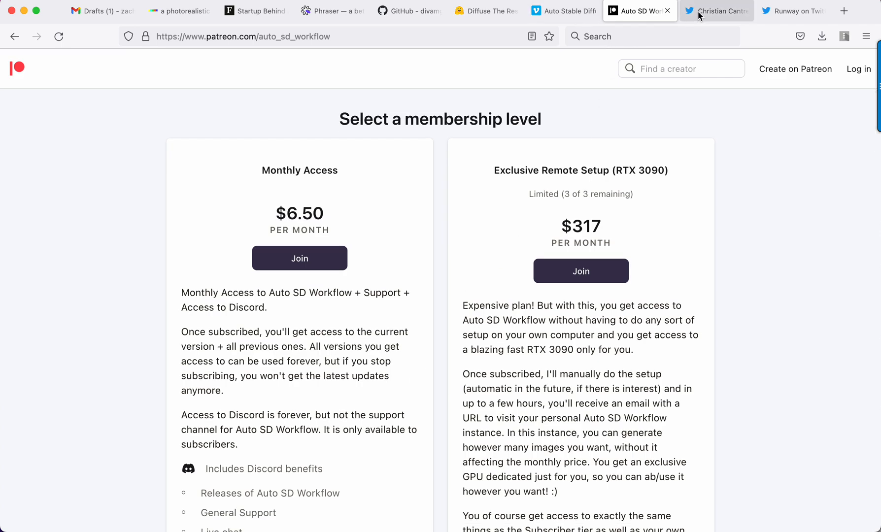
Watch Christian Cantrell's Photoshop Stable Diffusion demo full screen with its blizzard hiker prompt.
{"action": "left_click", "coordinate": [716, 11]}
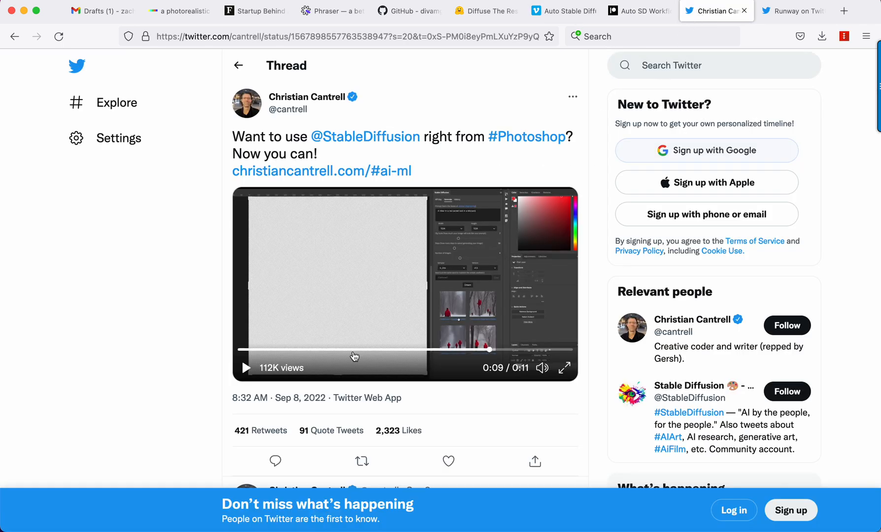
{"action": "left_click", "coordinate": [564, 368]}
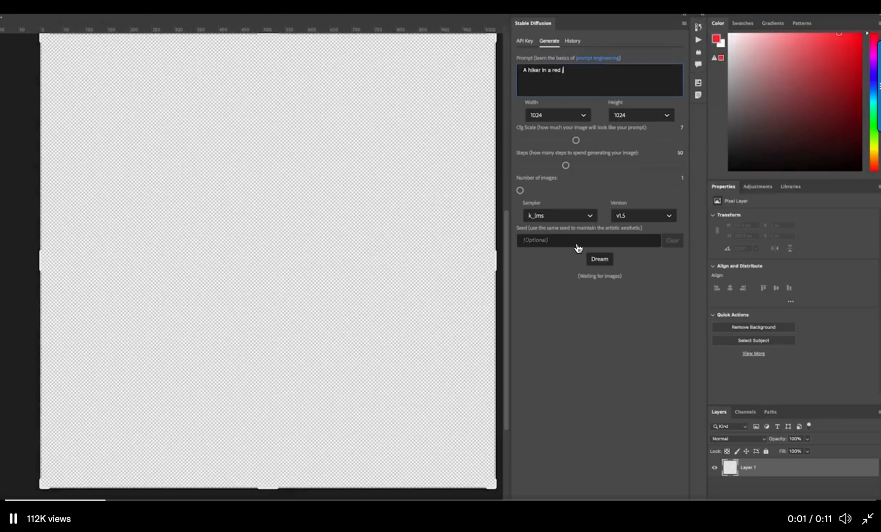
{"action": "type", "text": "jacket lost in a blizzard."}
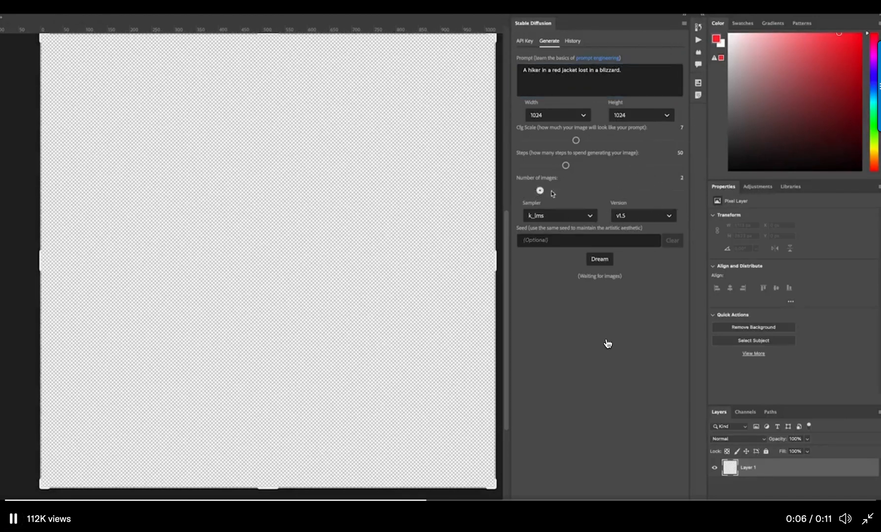
{"action": "left_click", "coordinate": [599, 259]}
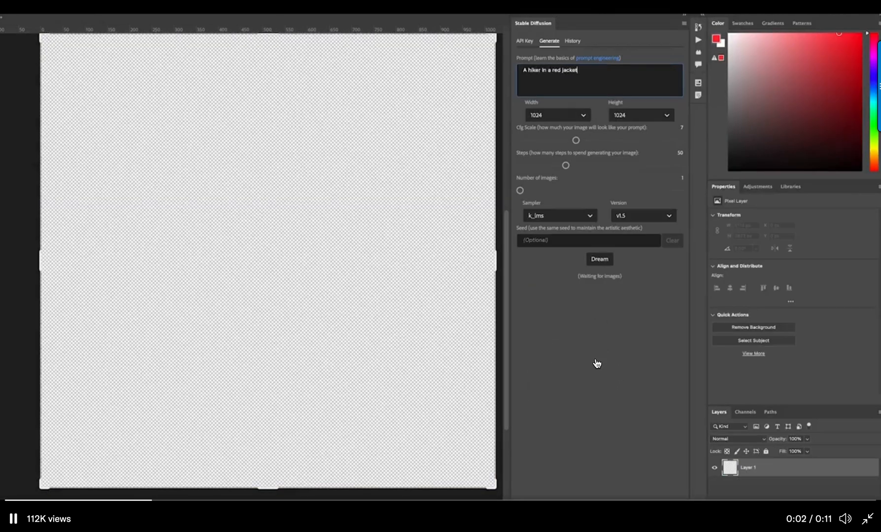
{"action": "type", "text": "lost in a blizzard."}
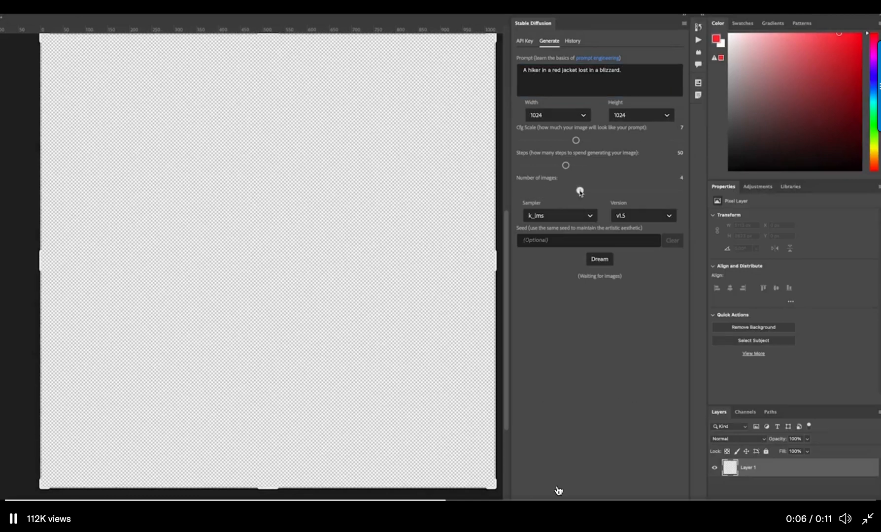
{"action": "left_click", "coordinate": [599, 259]}
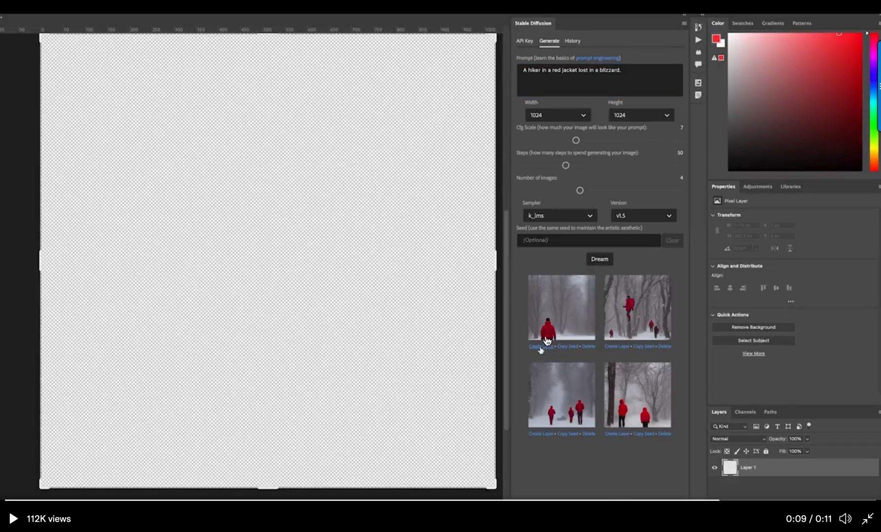
{"action": "mouse_move", "coordinate": [310, 368]}
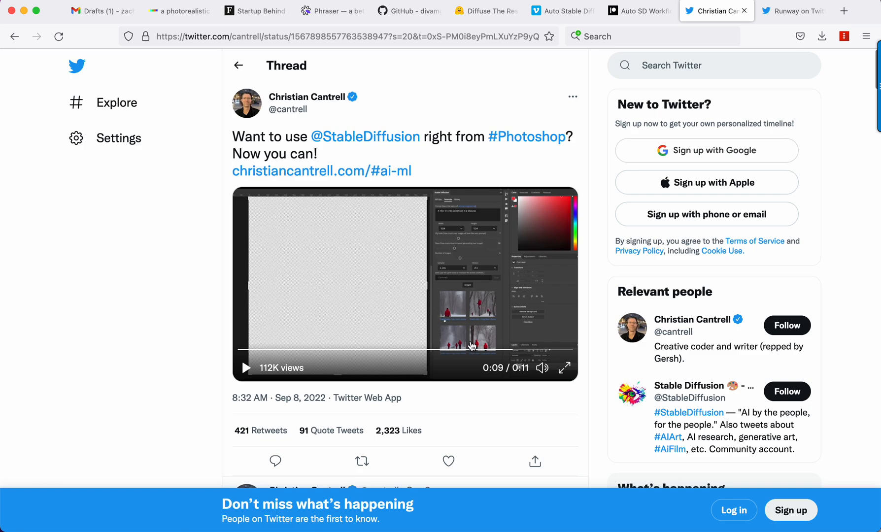
{"action": "mouse_move", "coordinate": [793, 11]}
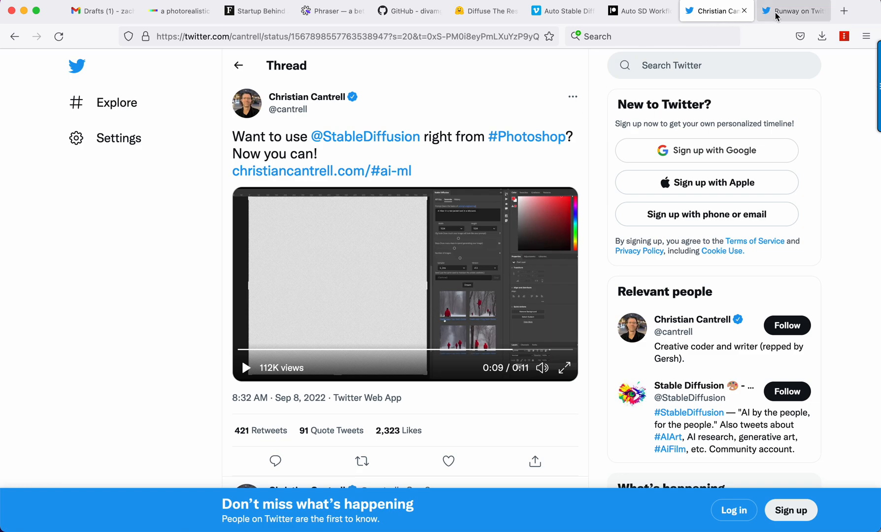
Replay Runway's text-to-video demo full screen, then return to the tweet.
{"action": "left_click", "coordinate": [792, 11]}
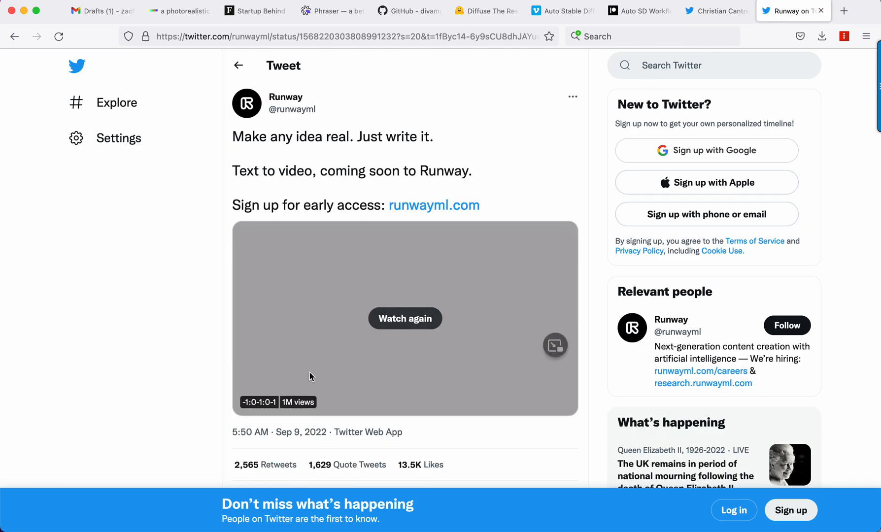
{"action": "left_click", "coordinate": [404, 318]}
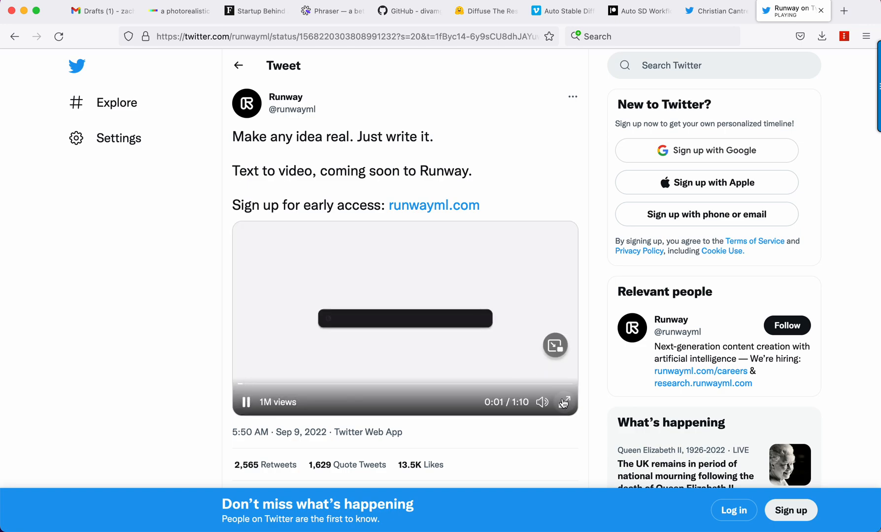
{"action": "left_click", "coordinate": [564, 402]}
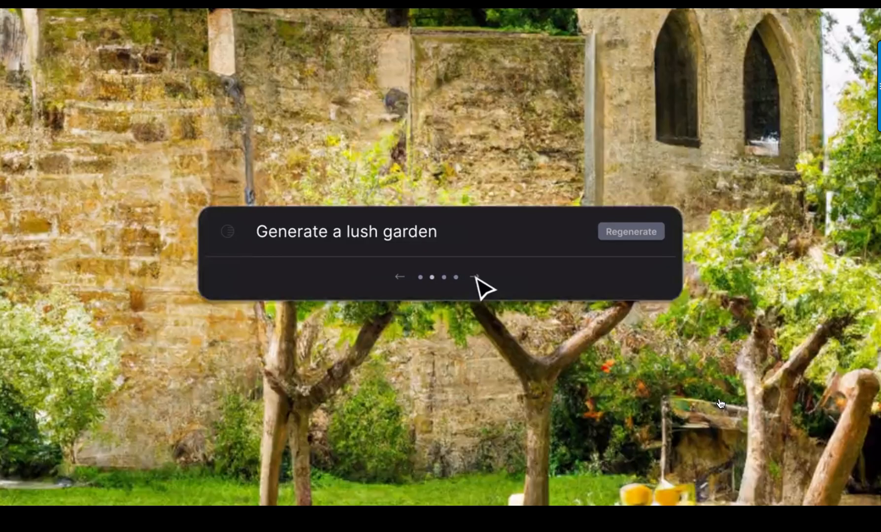
{"action": "left_click", "coordinate": [476, 276]}
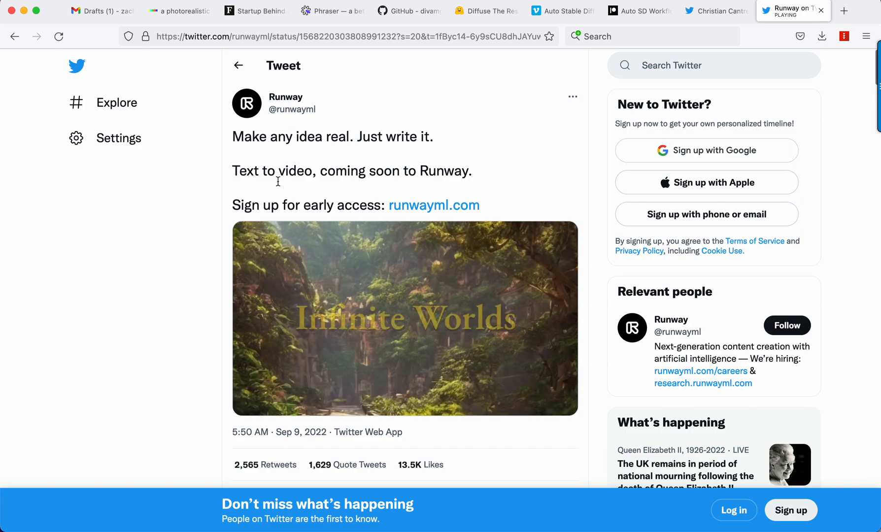
{"action": "left_click", "coordinate": [404, 318]}
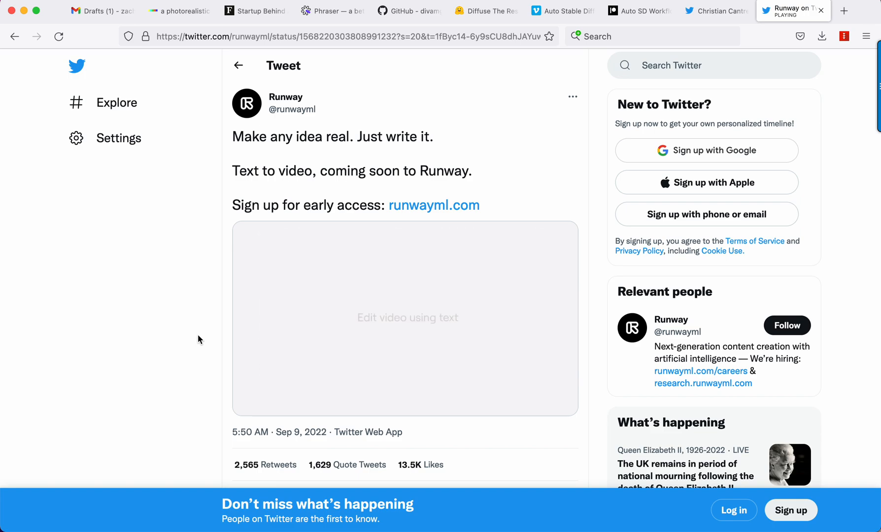
{"action": "left_click", "coordinate": [403, 317]}
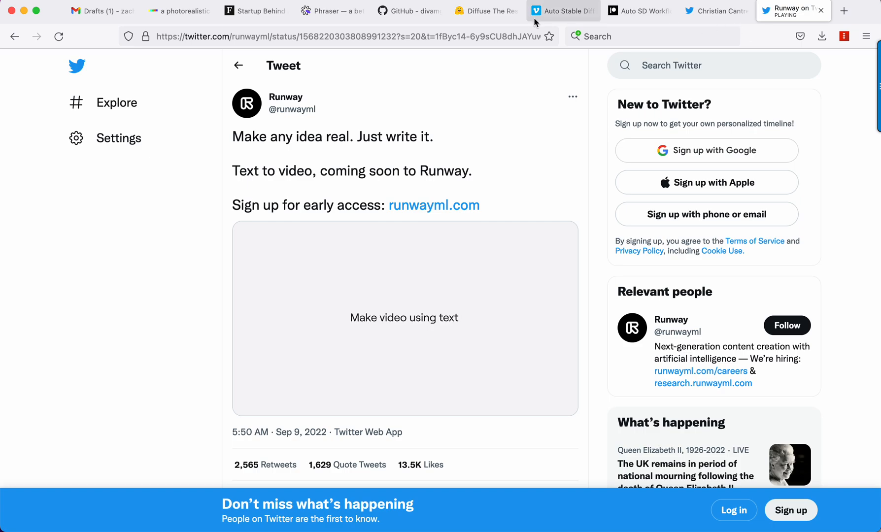
Back in Diffuse The Rest, cycle through the generated results to see the finished snowman.
{"action": "left_click", "coordinate": [485, 11]}
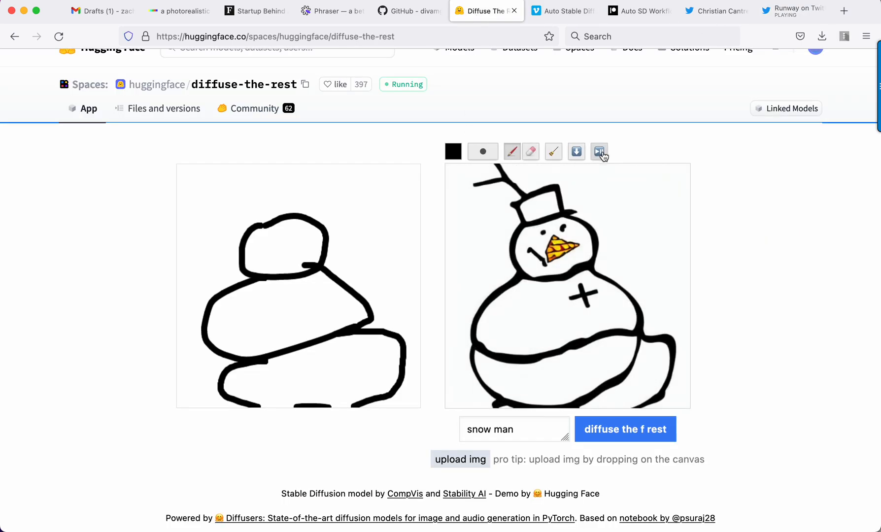
{"action": "left_click", "coordinate": [623, 428]}
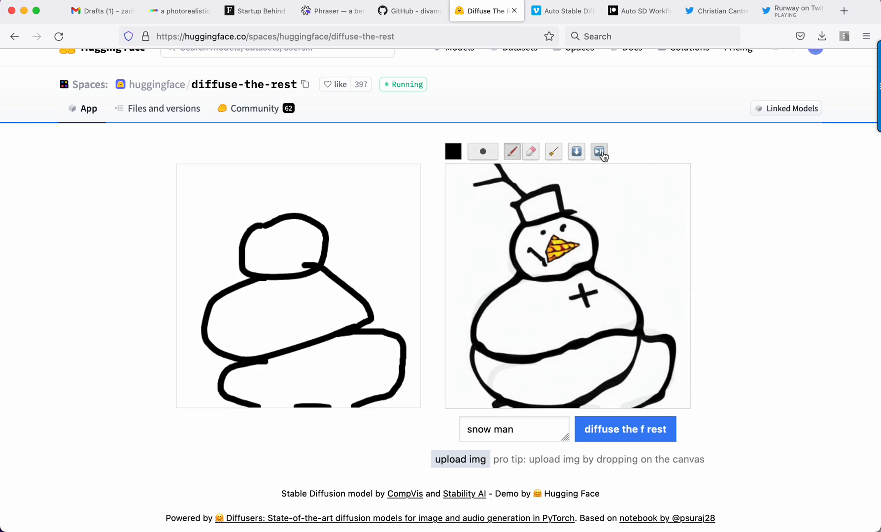
{"action": "left_click", "coordinate": [624, 428]}
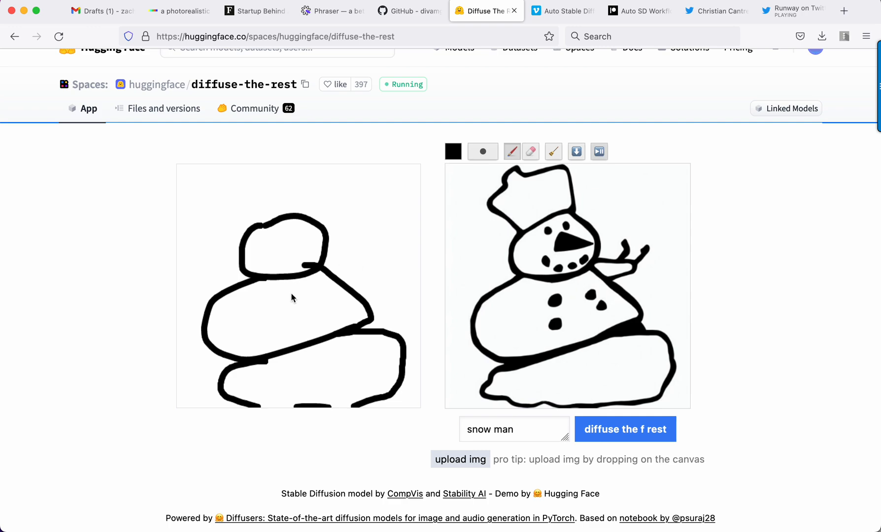
{"action": "mouse_move", "coordinate": [508, 379]}
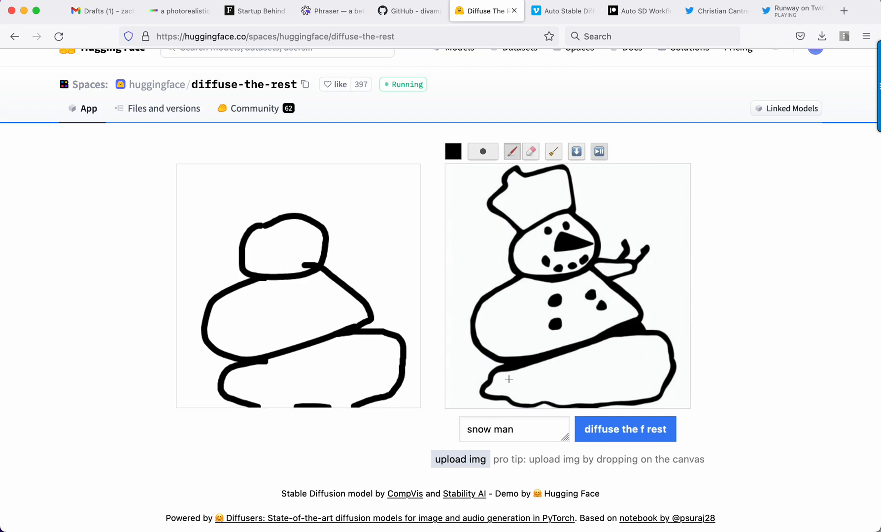
{"action": "mouse_move", "coordinate": [551, 53]}
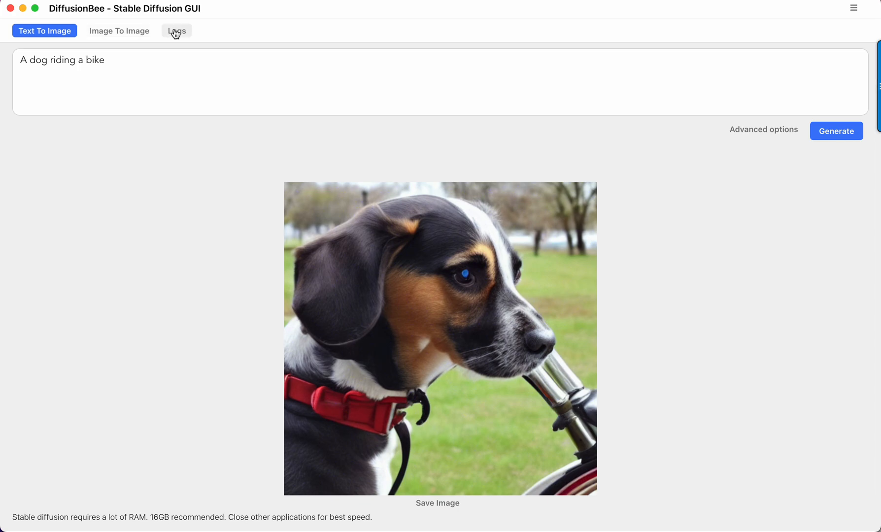
{"action": "left_click", "coordinate": [176, 31]}
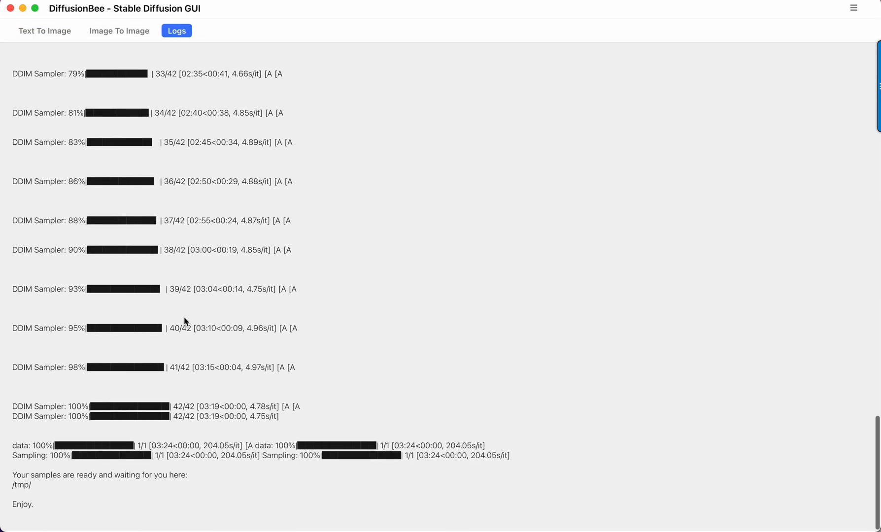
{"action": "mouse_move", "coordinate": [147, 449]}
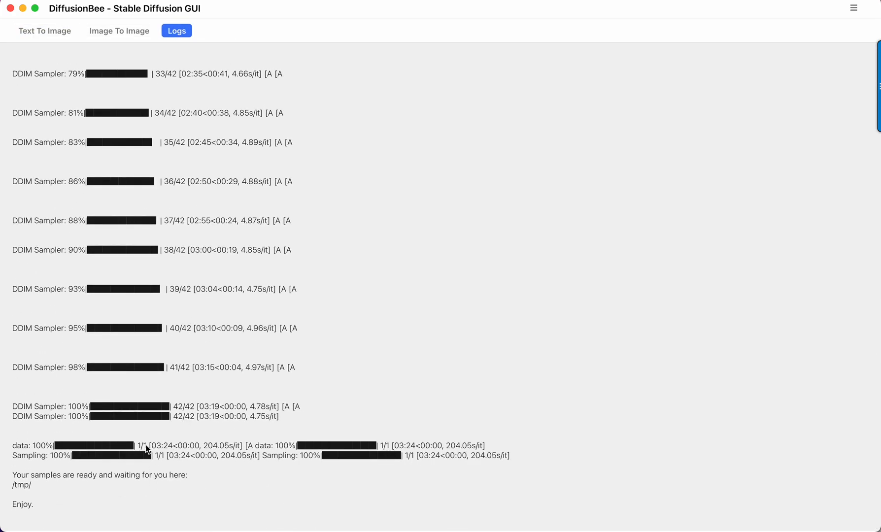
{"action": "mouse_move", "coordinate": [174, 448]}
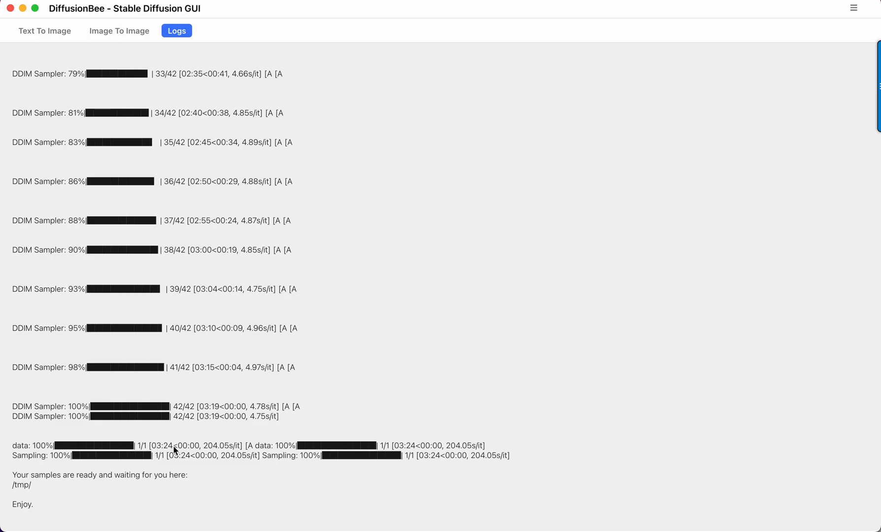
{"action": "mouse_move", "coordinate": [320, 428]}
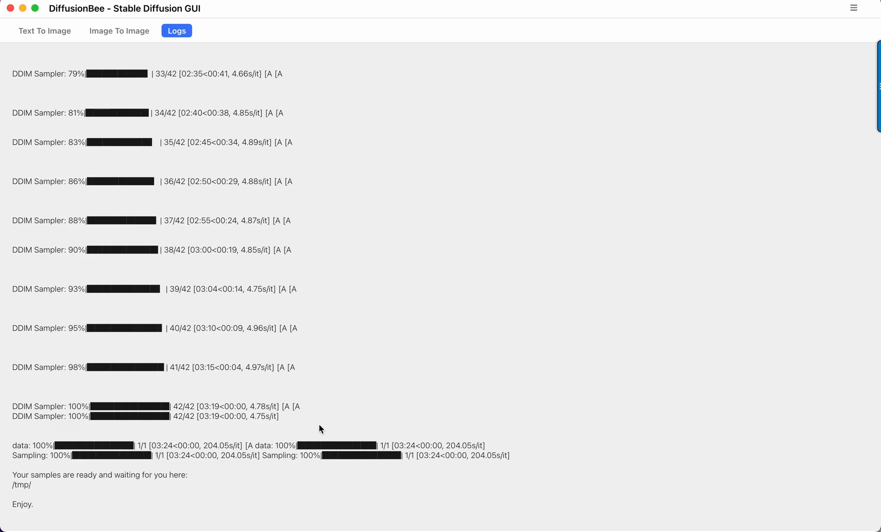
{"action": "scroll", "scroll_direction": "up", "scroll_amount": 3}
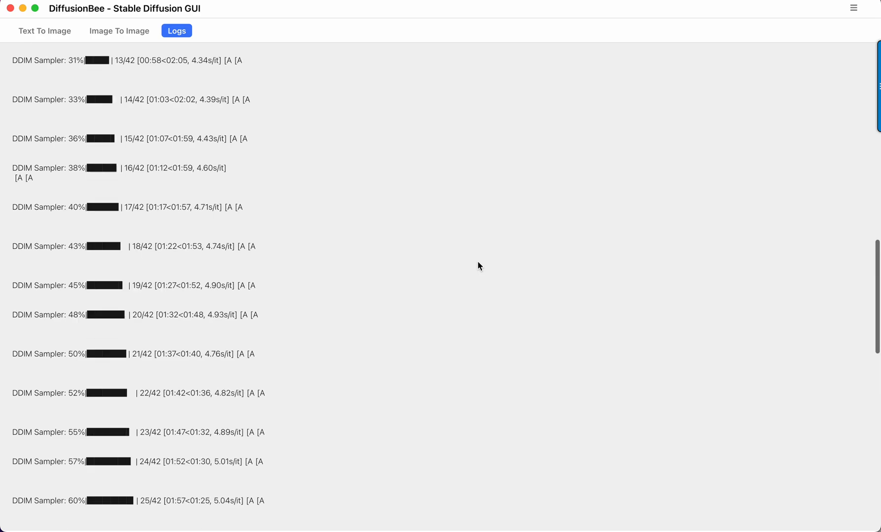
{"action": "left_click", "coordinate": [44, 31]}
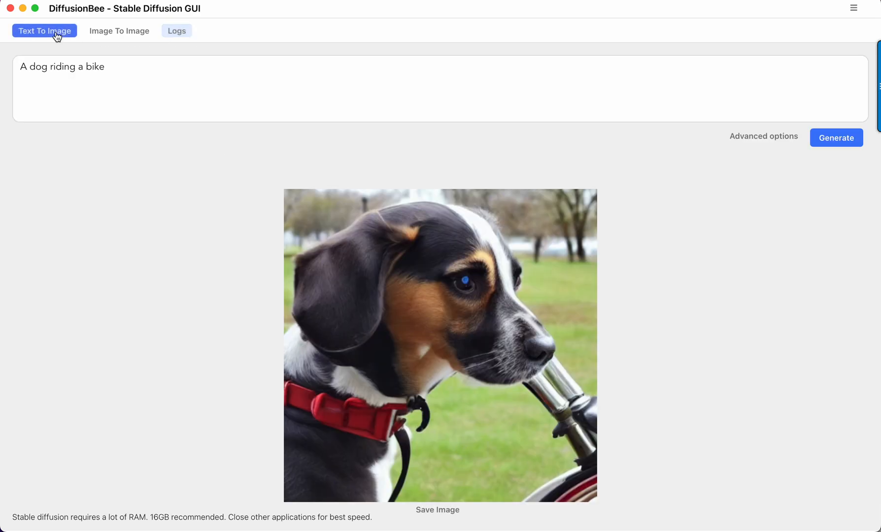
{"action": "mouse_move", "coordinate": [228, 279]}
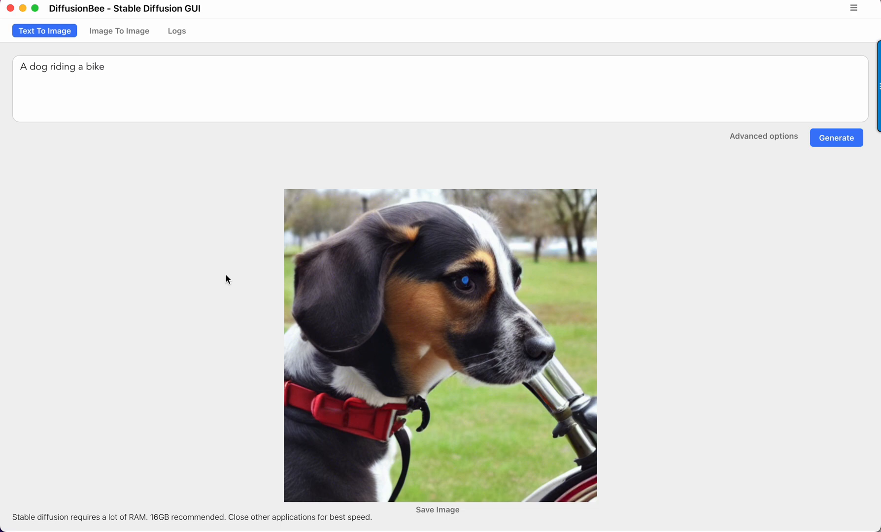
{"action": "mouse_move", "coordinate": [220, 308]}
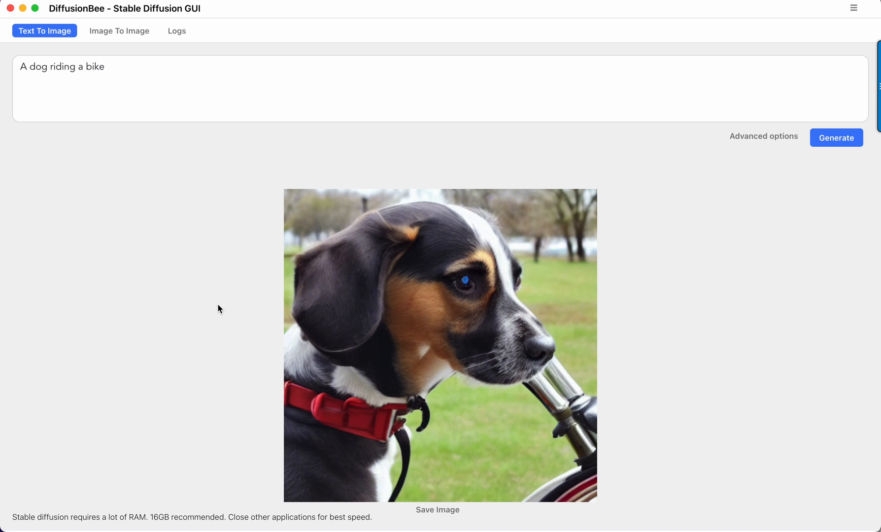